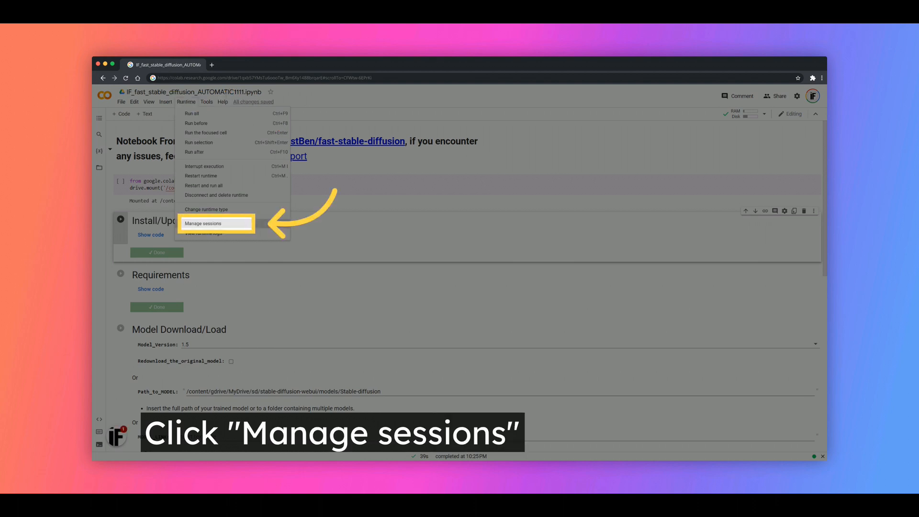
Switch the Colab runtime to a GPU accelerator and run drive.mount, approving Drive connection
click(207, 210)
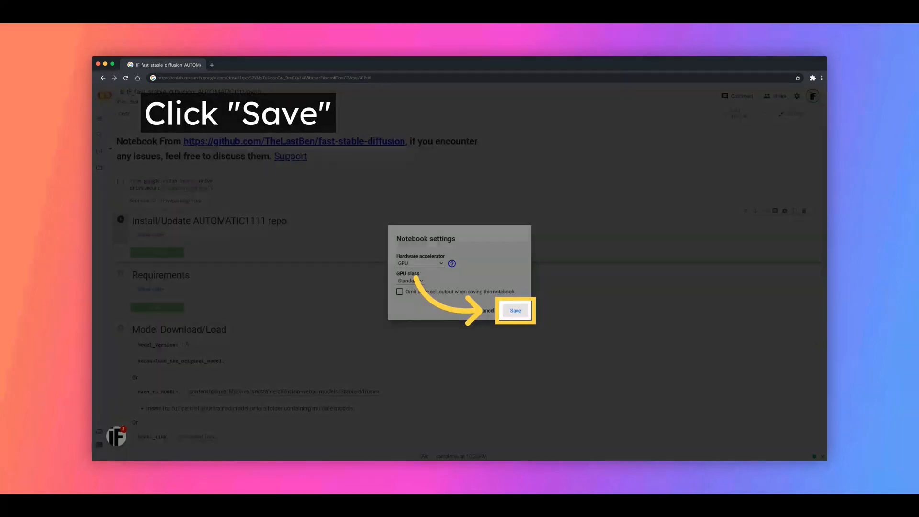
click(514, 310)
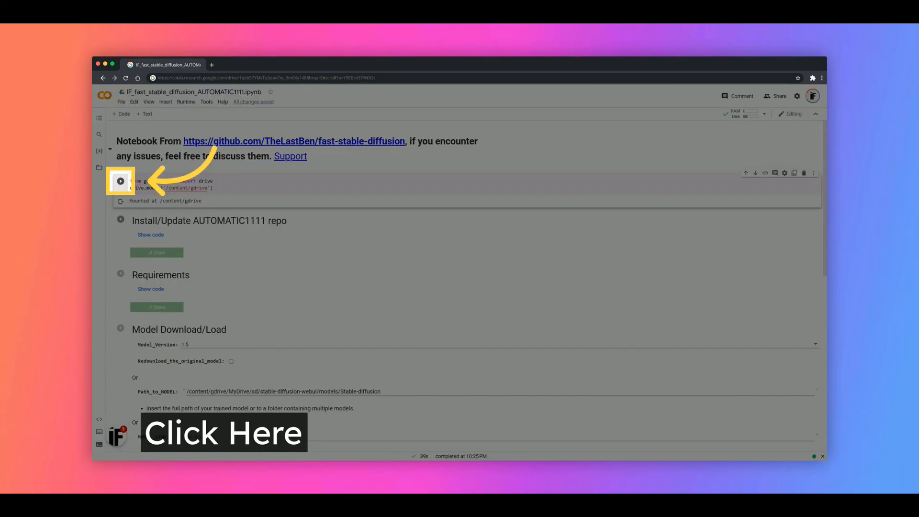
click(121, 181)
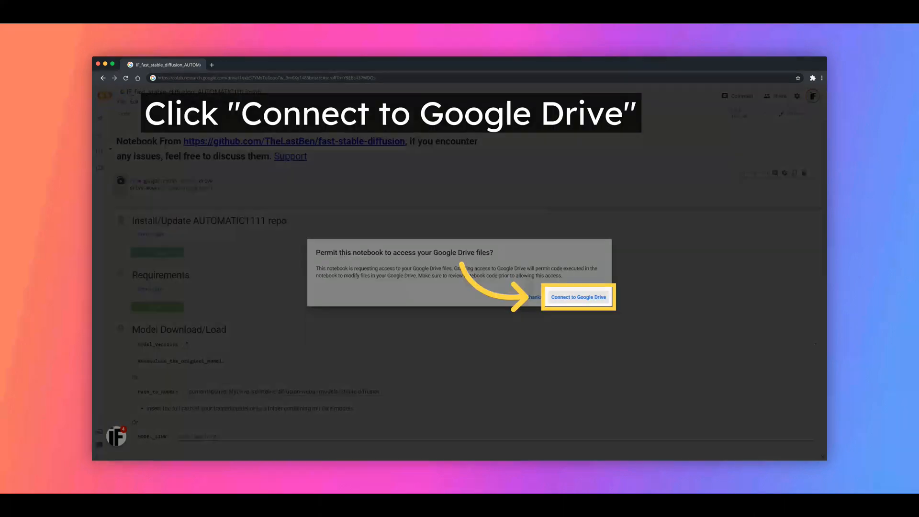
click(578, 297)
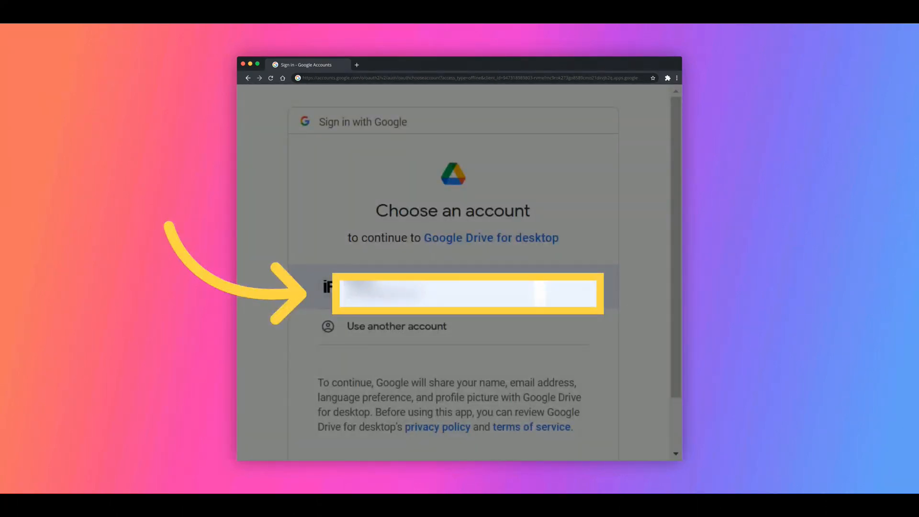
Choose the existing Google account and allow Drive access so /content/gdrive mounts
click(467, 291)
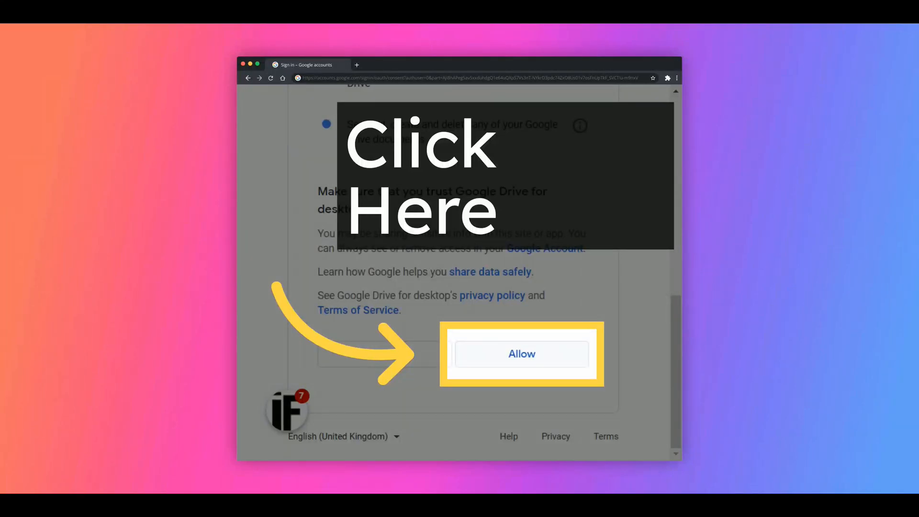
click(521, 354)
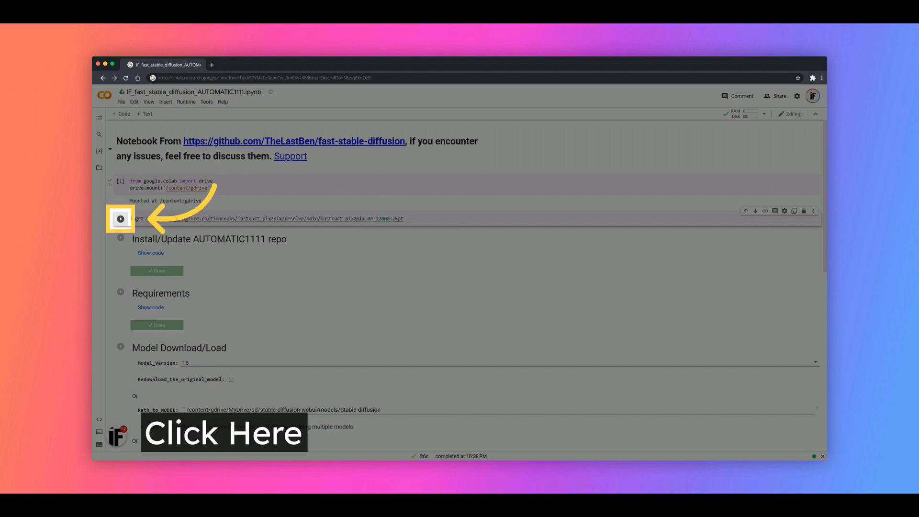
Download instruct-pix2pix-00-22000.ckpt with wget and select it in the Files sidebar
click(120, 219)
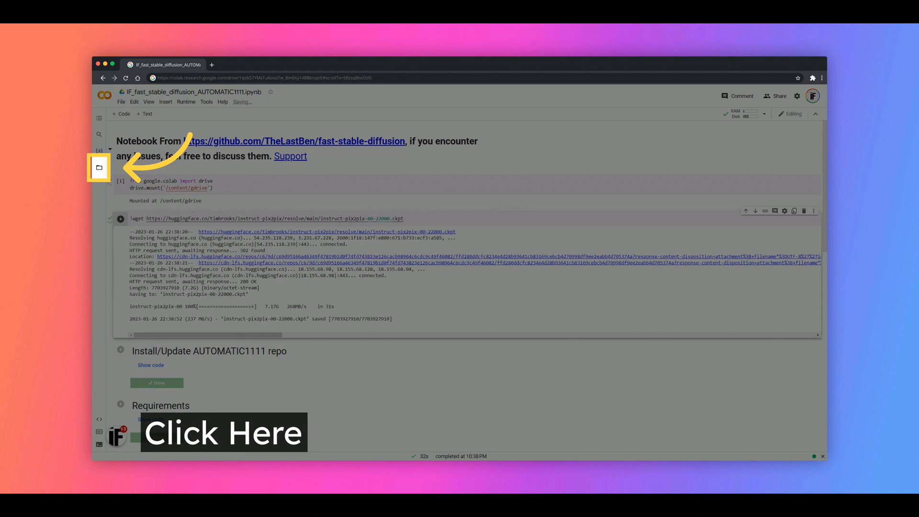
click(99, 169)
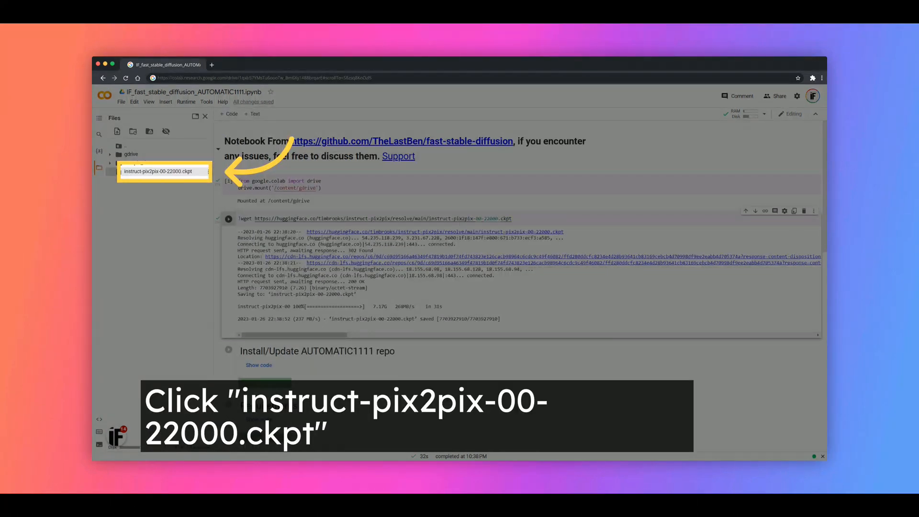
click(229, 350)
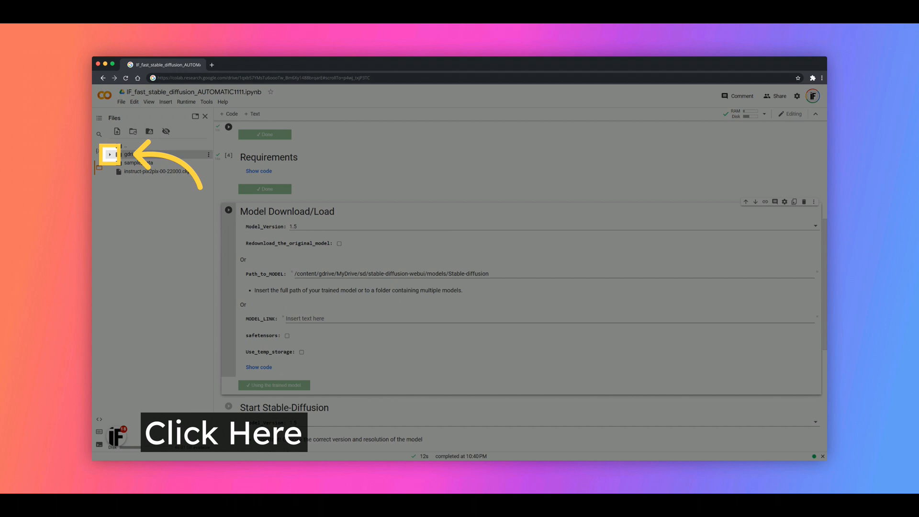
Expand gdrive > MyDrive > sd > stable-diffusion-webui > models in the file tree
click(109, 154)
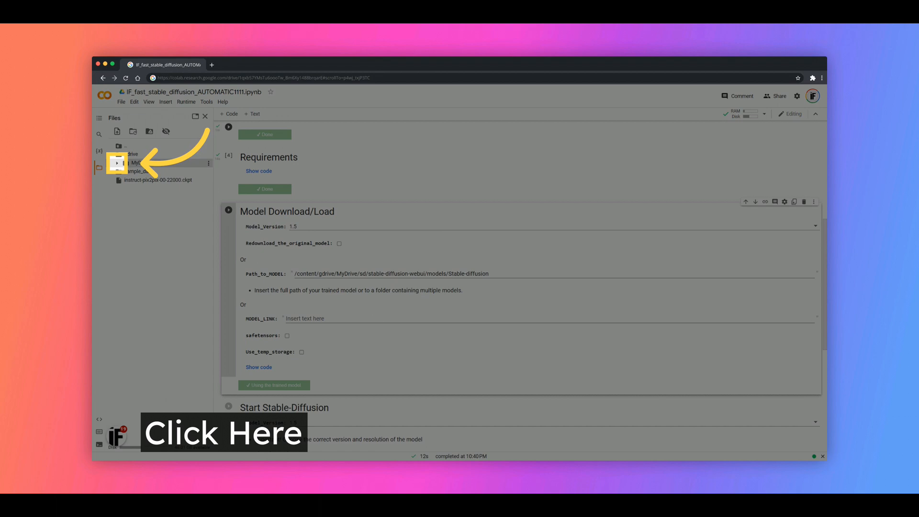
click(117, 163)
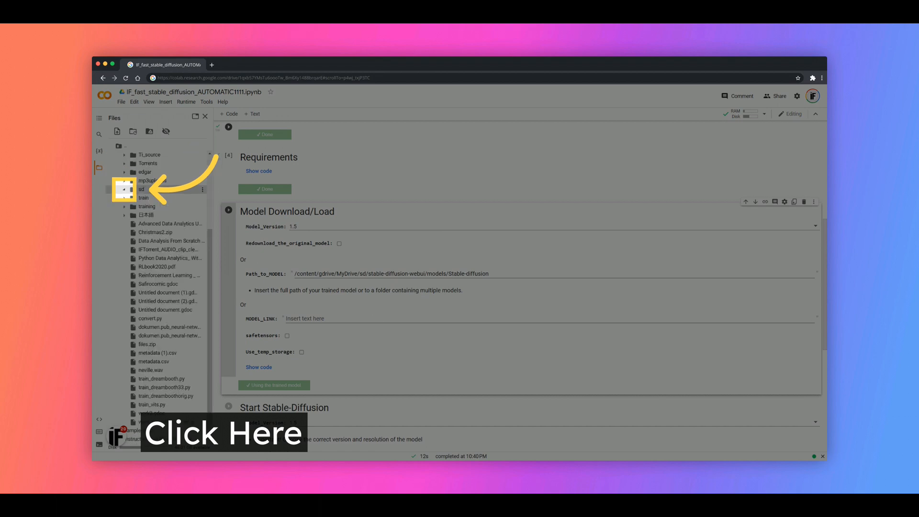
click(126, 188)
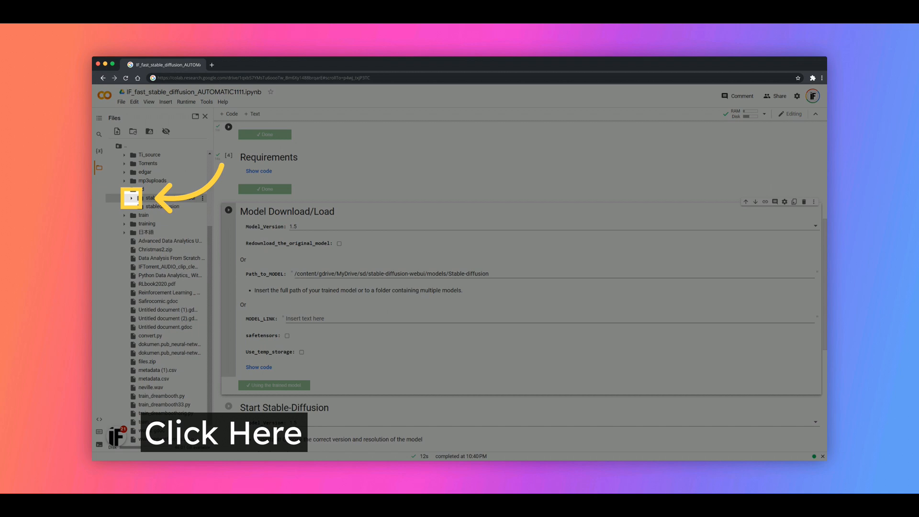
click(132, 198)
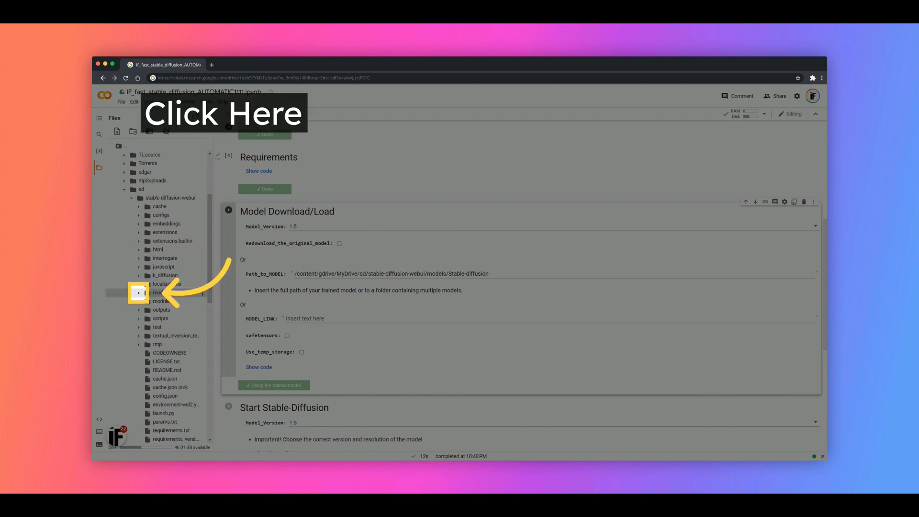
click(146, 292)
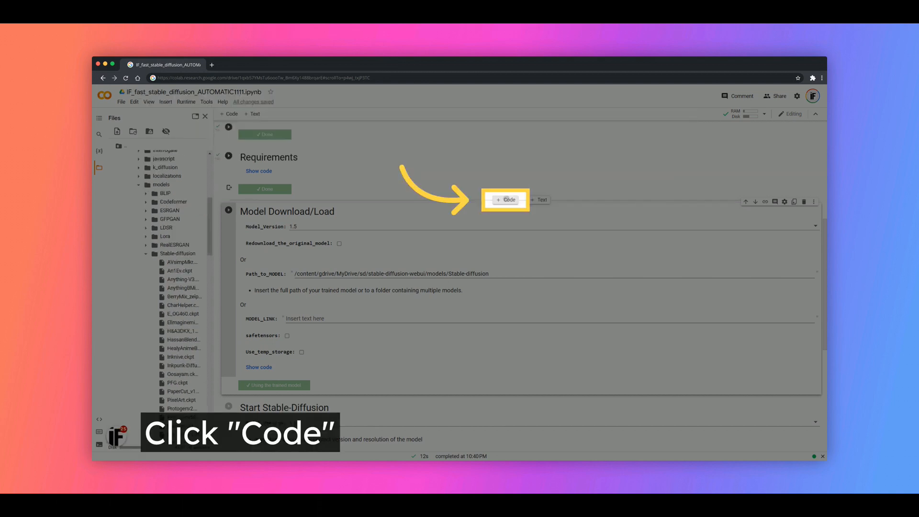
Insert a code cell above Model Download/Load and run the .ckpt copy script
click(506, 199)
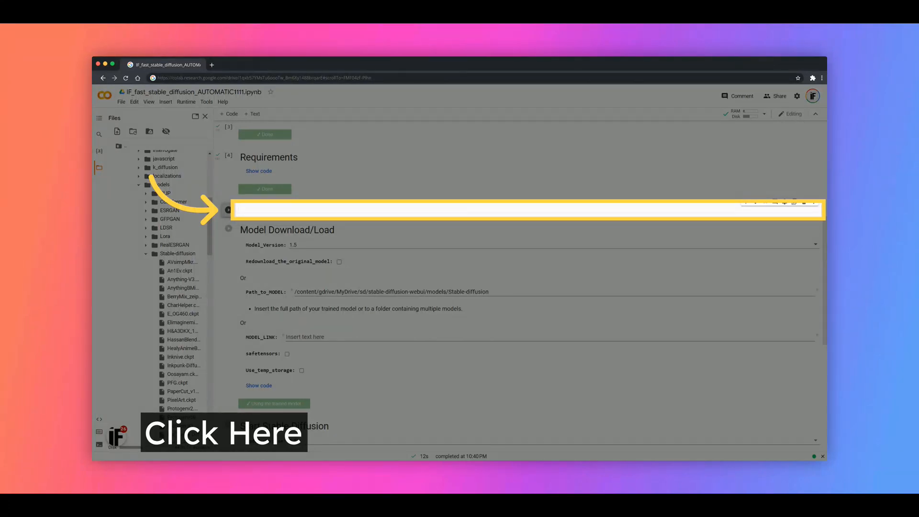
click(227, 210)
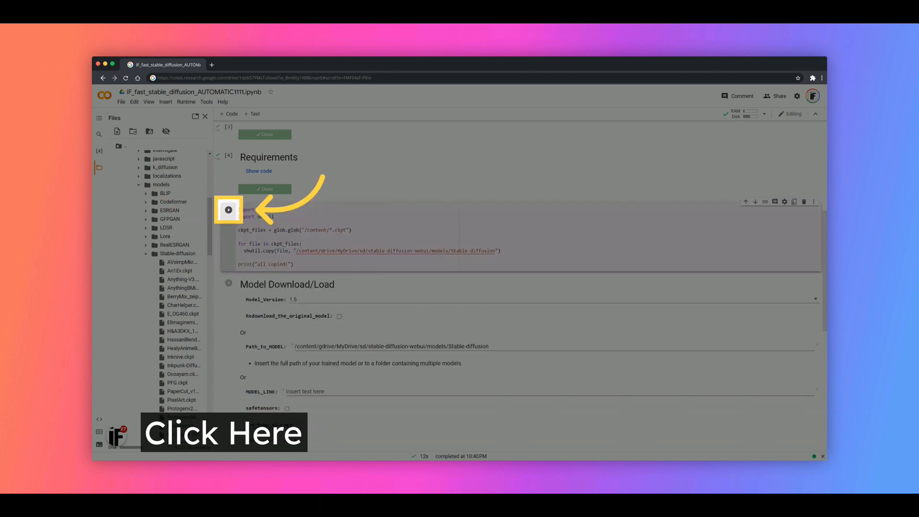
click(228, 210)
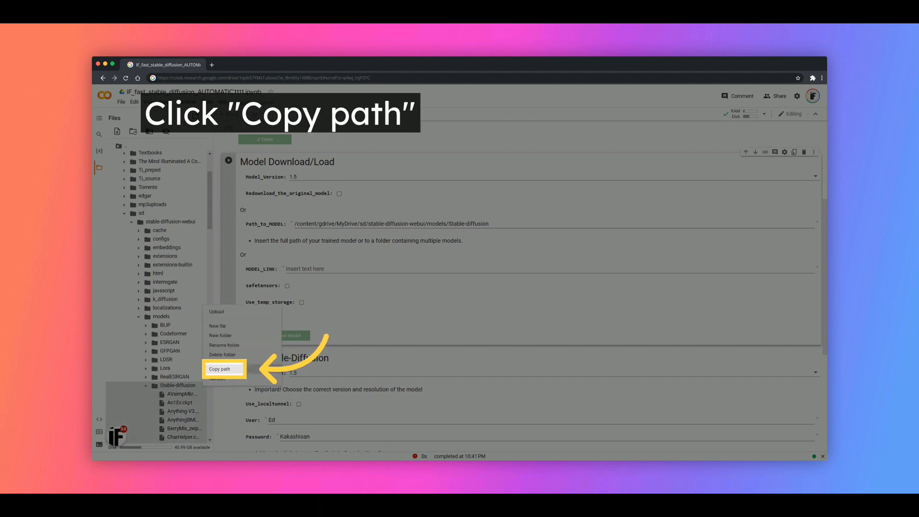
Copy the Stable-diffusion folder path and run the Start Stable-Diffusion cell
click(221, 368)
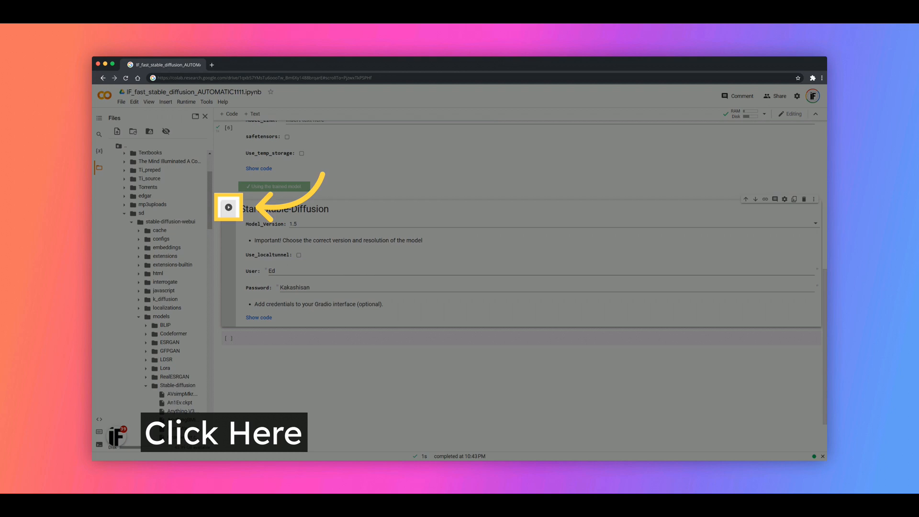
click(229, 207)
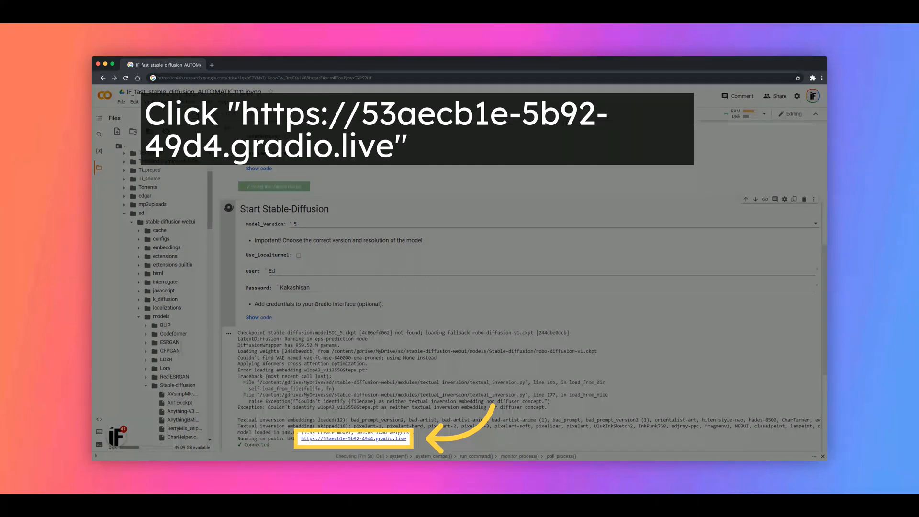
Open the gradio.live link and log in with the username and password
click(353, 439)
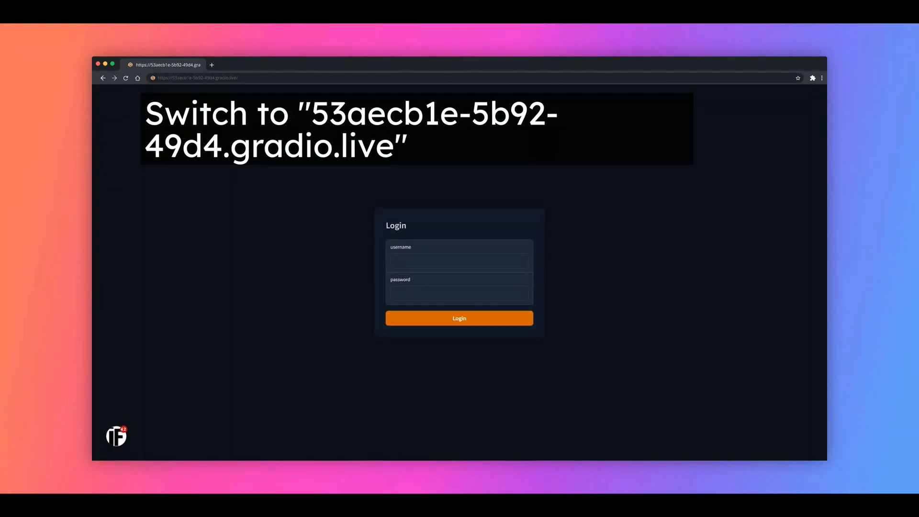
click(459, 259)
text(Ed)
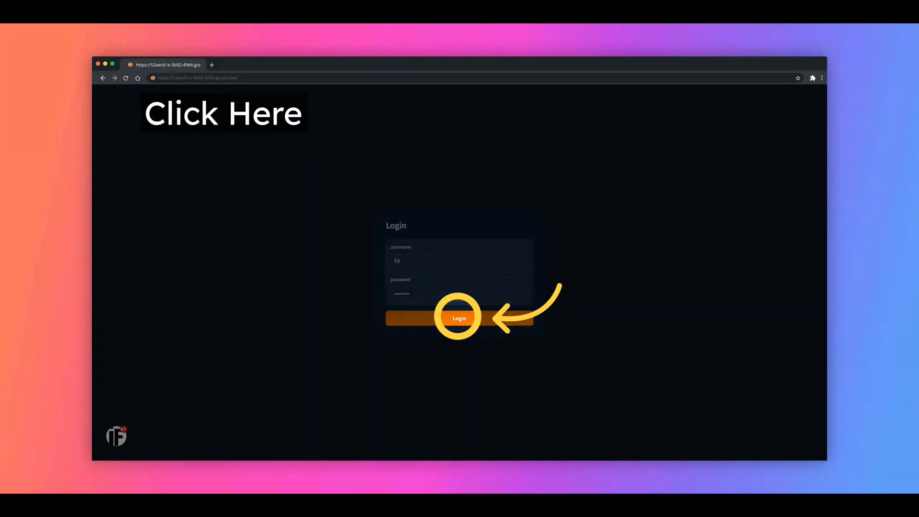
click(460, 318)
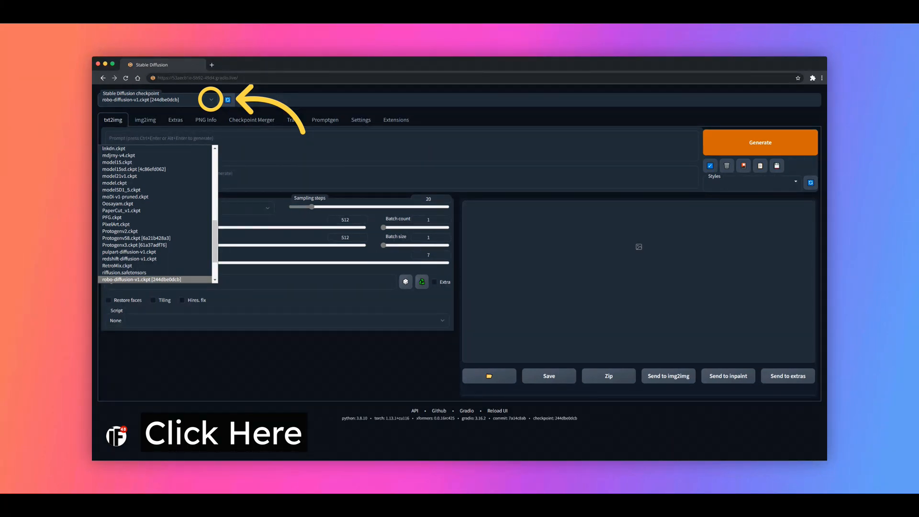
Select instruct-pix2pix-00-22000.ckpt in the Stable Diffusion checkpoint dropdown
click(210, 99)
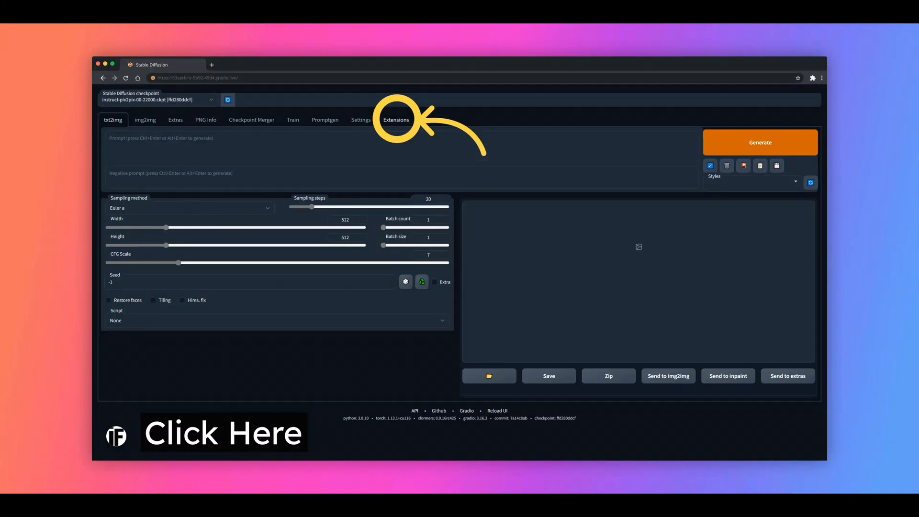
Load the Available extensions list and install the Instruct-pix2pix extension
click(395, 119)
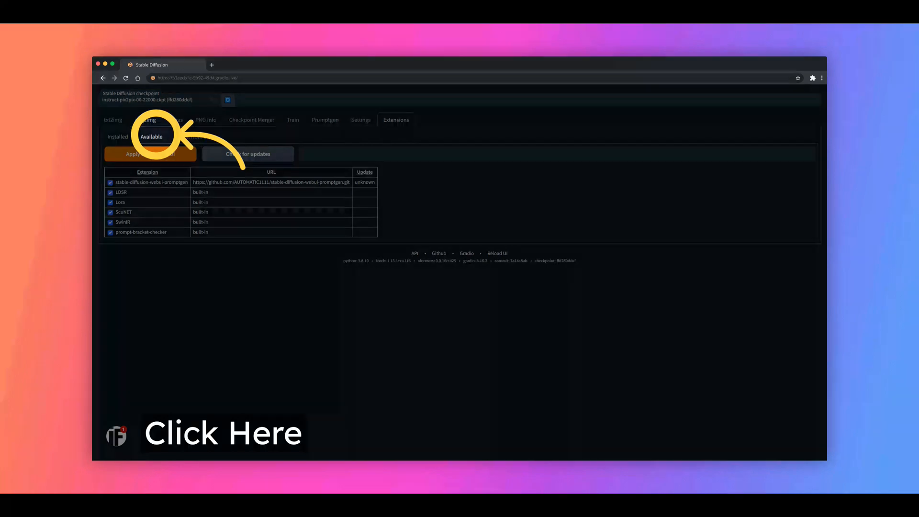
click(151, 136)
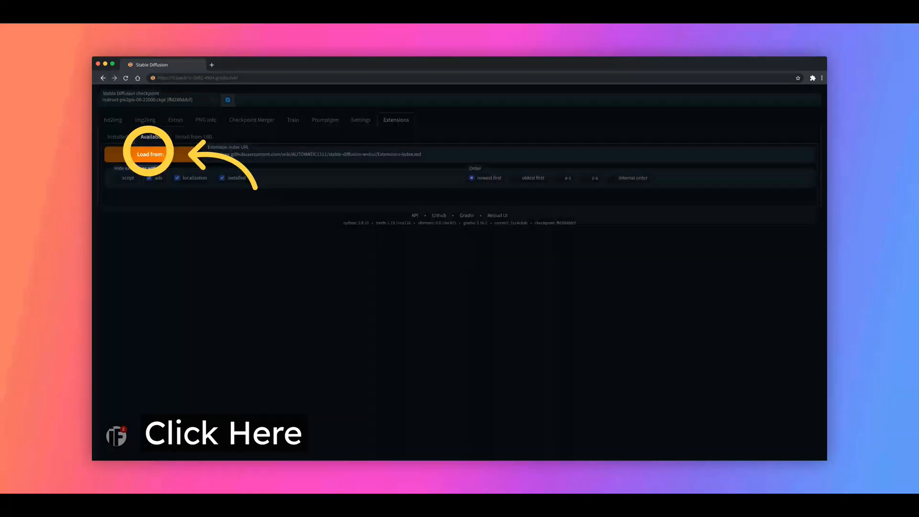
click(150, 154)
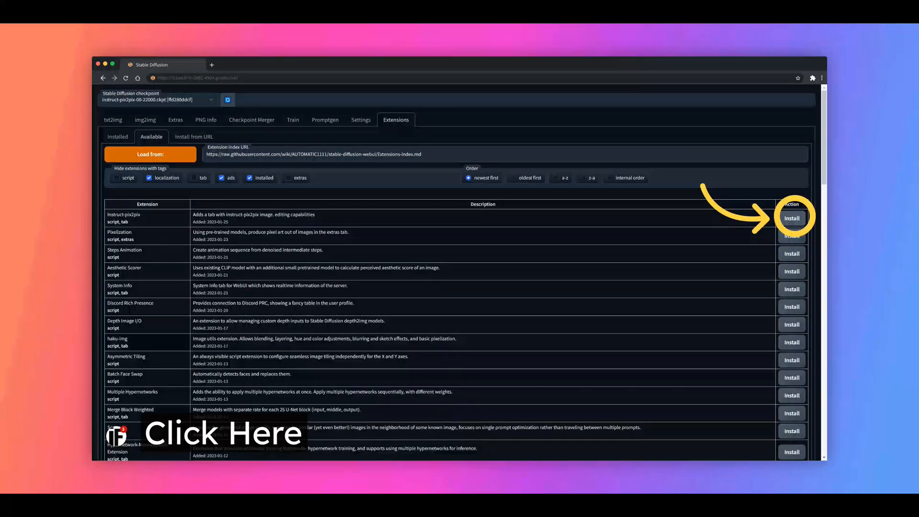
click(792, 219)
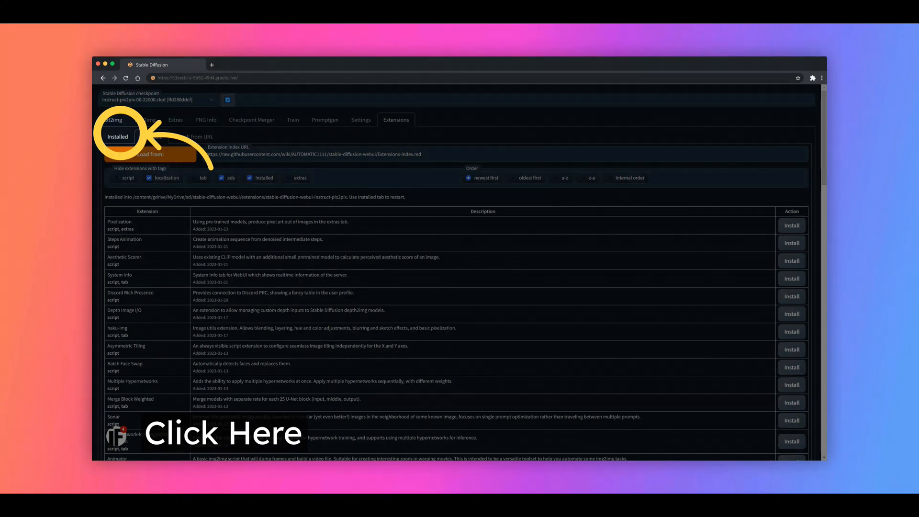
Apply and restart the UI, then log in through the new gradio link
click(118, 136)
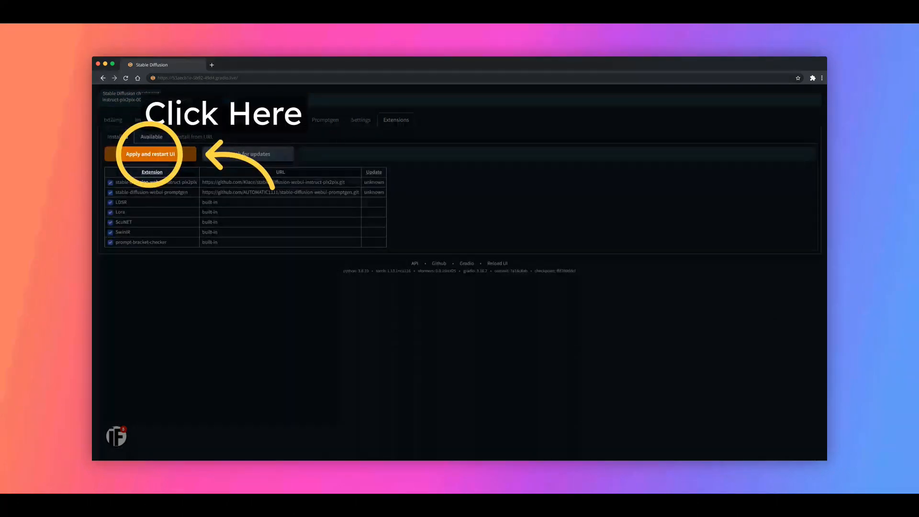
click(150, 153)
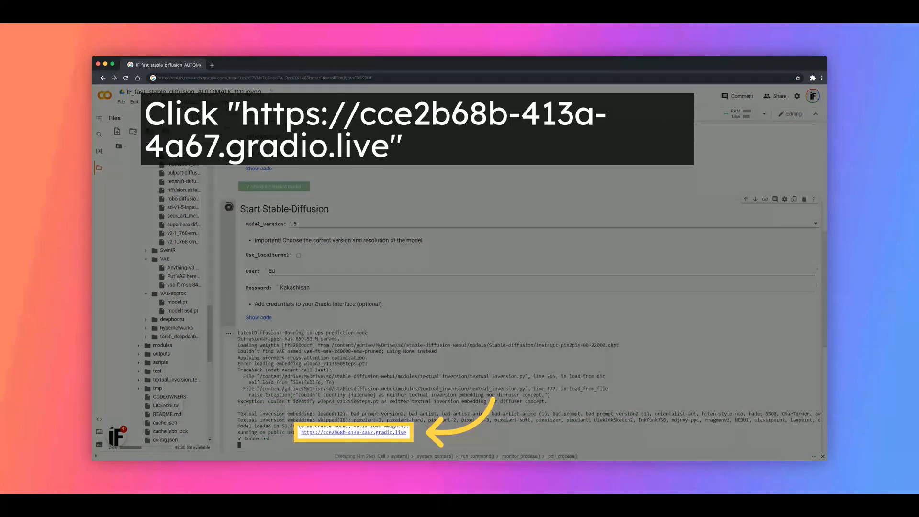
click(354, 432)
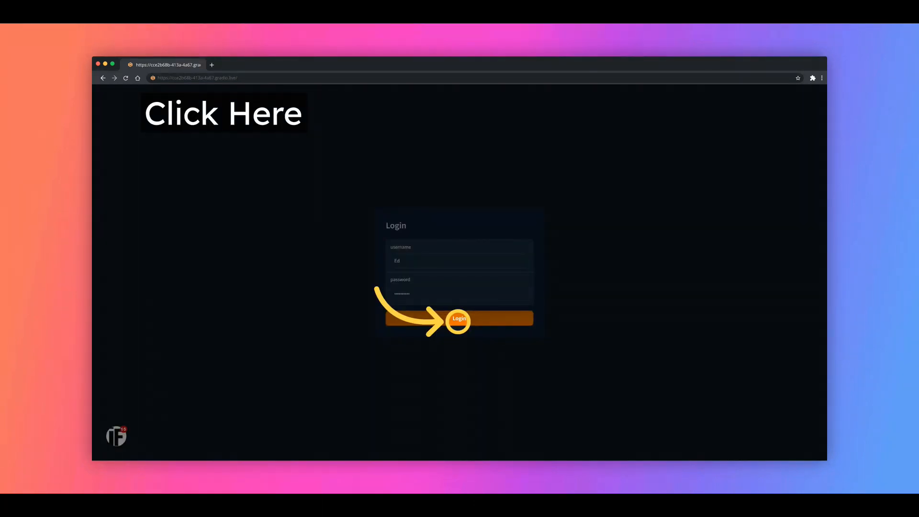
click(459, 319)
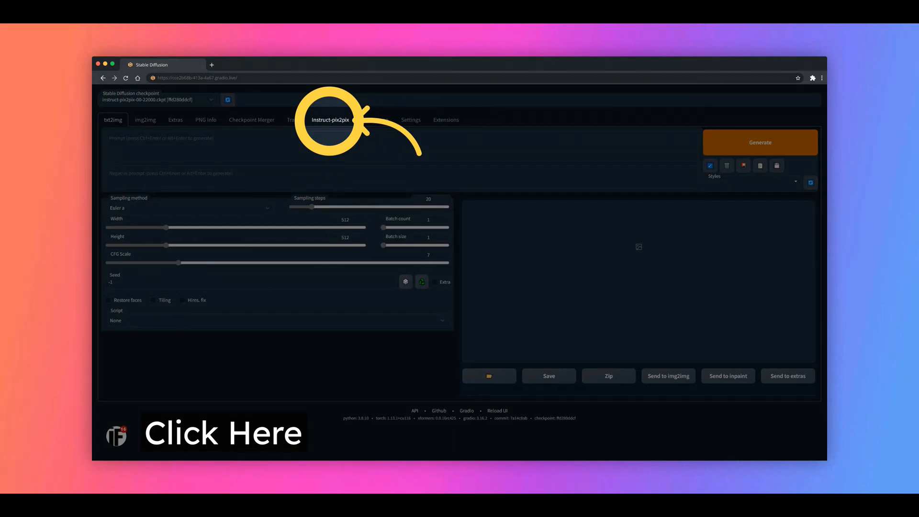
Upload the dog photo as input in the Instruct-pix2pix tab
click(330, 120)
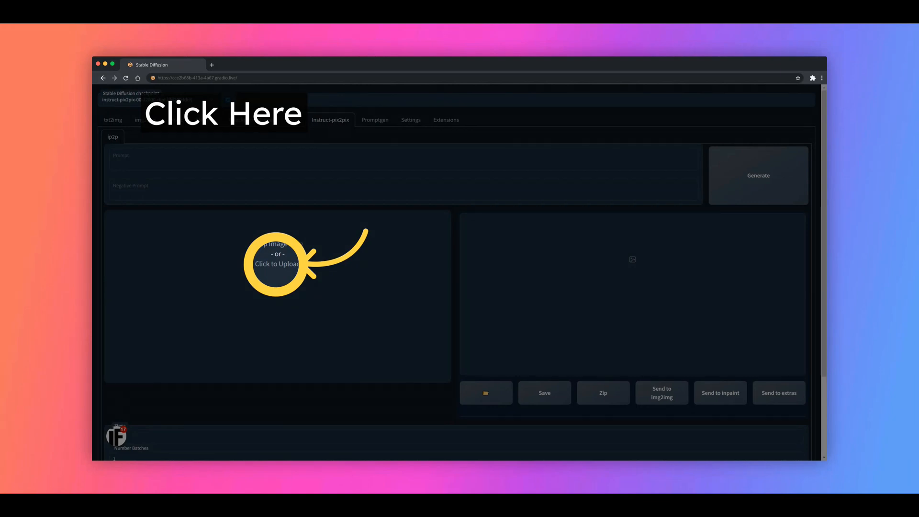
click(276, 263)
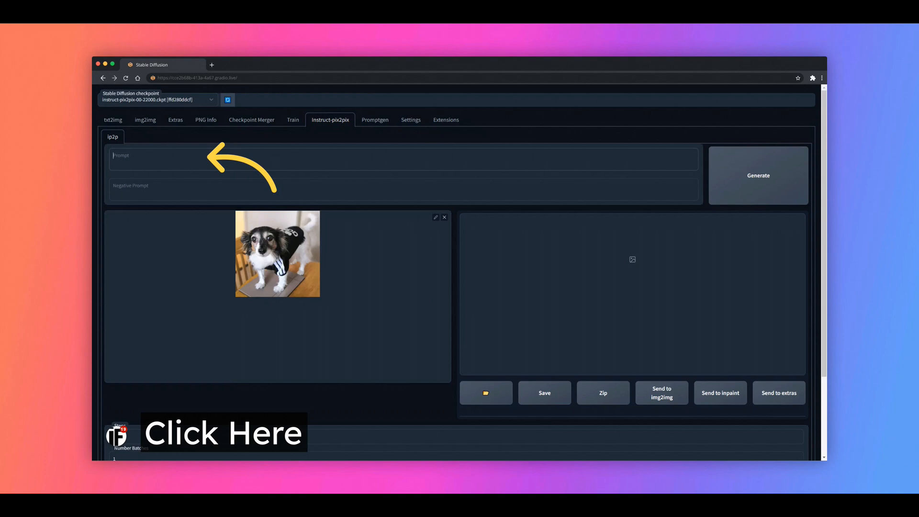
Scroll down past the 'turn it into an illustration' prompt to check the Steps and CFG settings
scroll(down, 3)
text(turn it into an illustration)
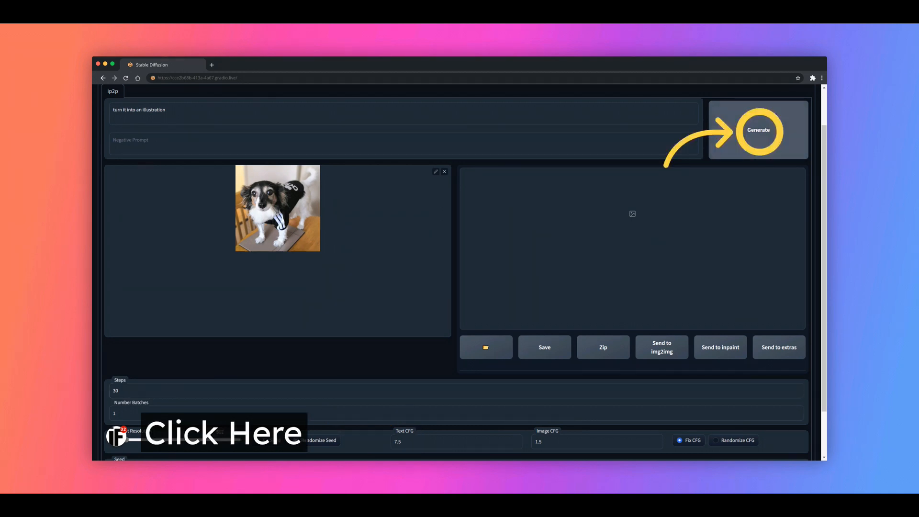
Generate the dog illustration, then a cap-and-sunglasses version, enlarging each result
click(758, 129)
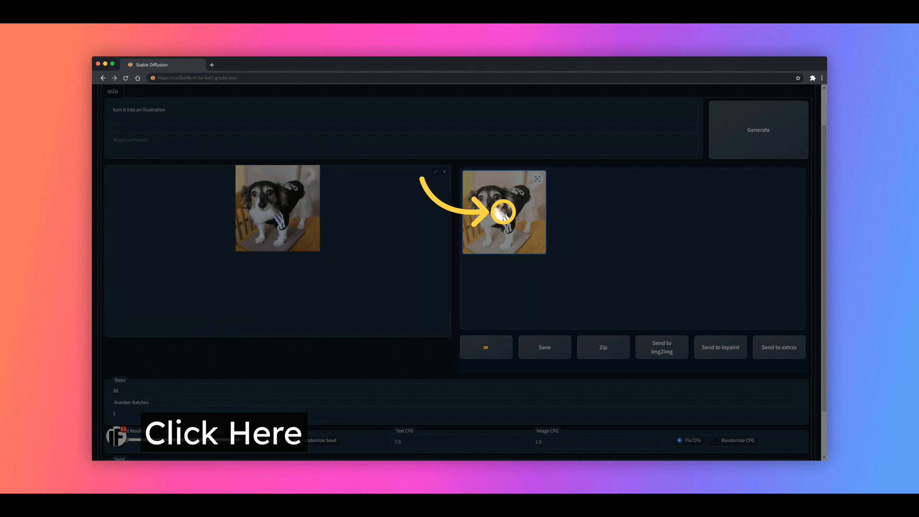
click(504, 212)
text( and add cap and sunglasses)
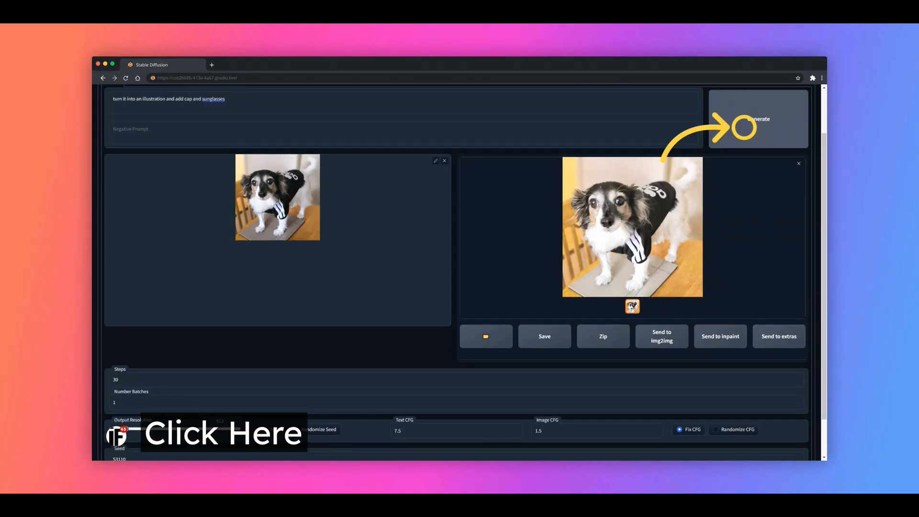
click(759, 118)
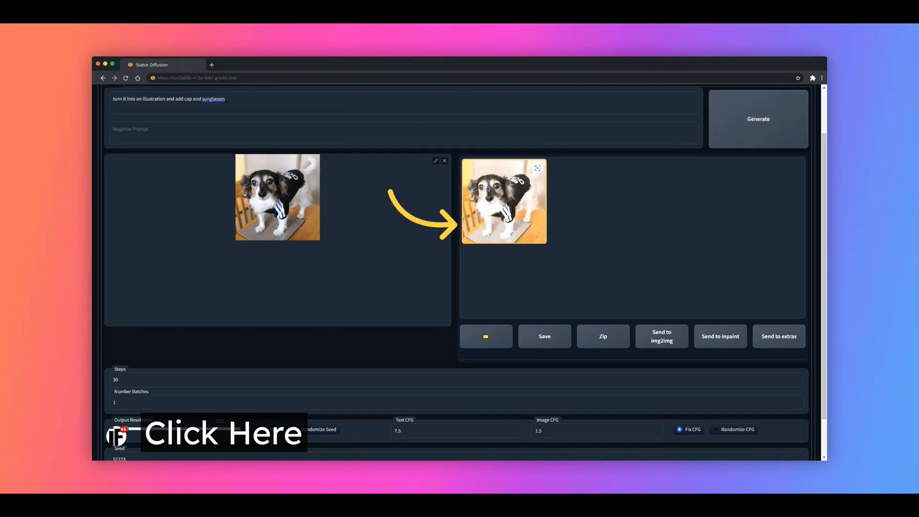
click(503, 200)
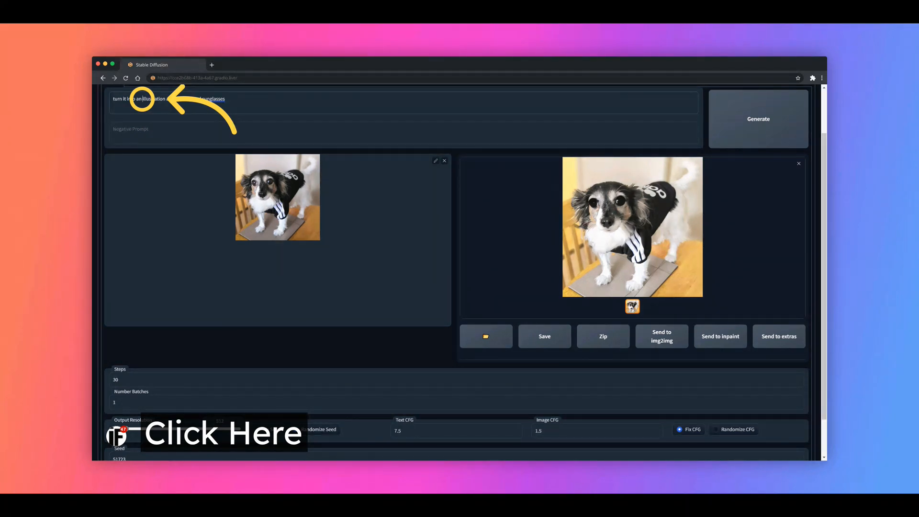
text(turn it into an oil)
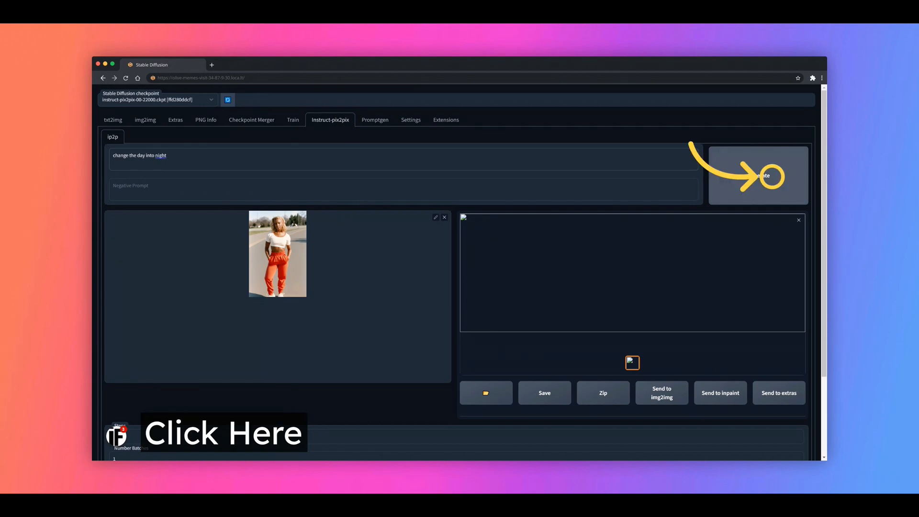
Generate the night version of the orange-trousers street photo and enlarge it
click(758, 175)
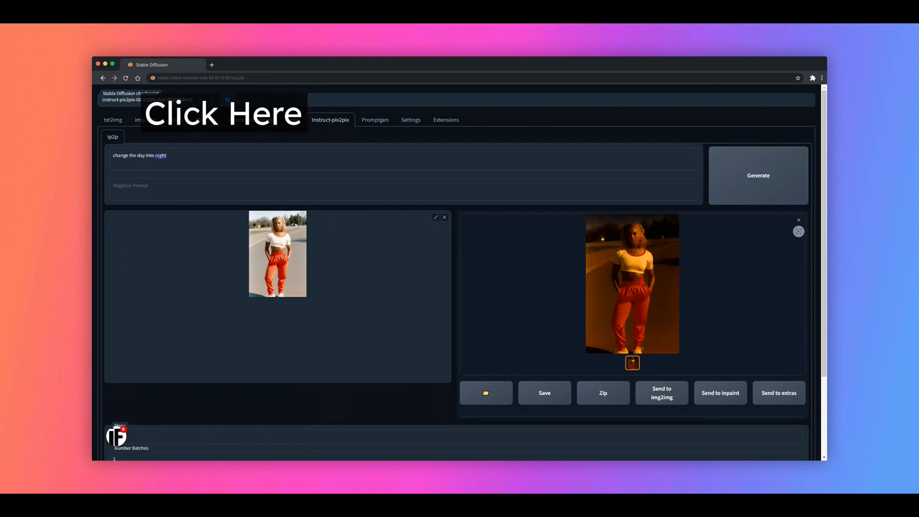
click(632, 284)
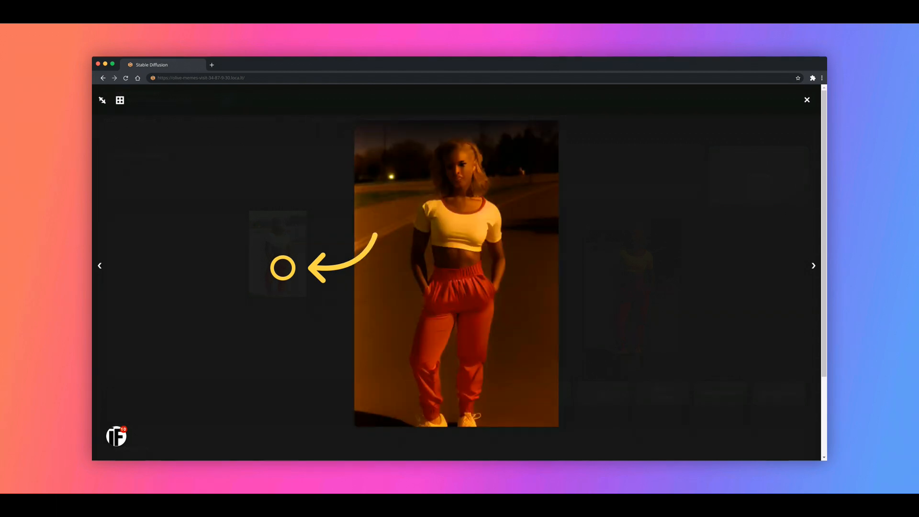
Close the night preview and replace the input with the bulldog photo
click(807, 100)
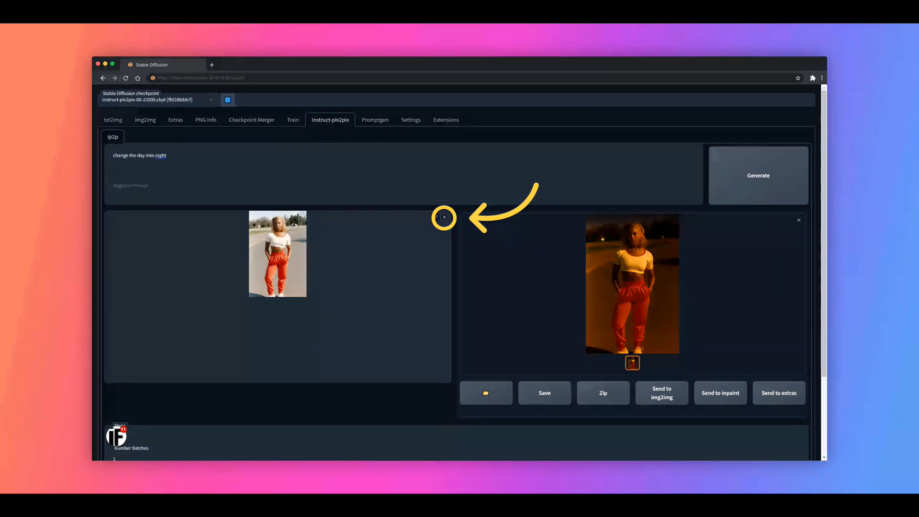
click(444, 217)
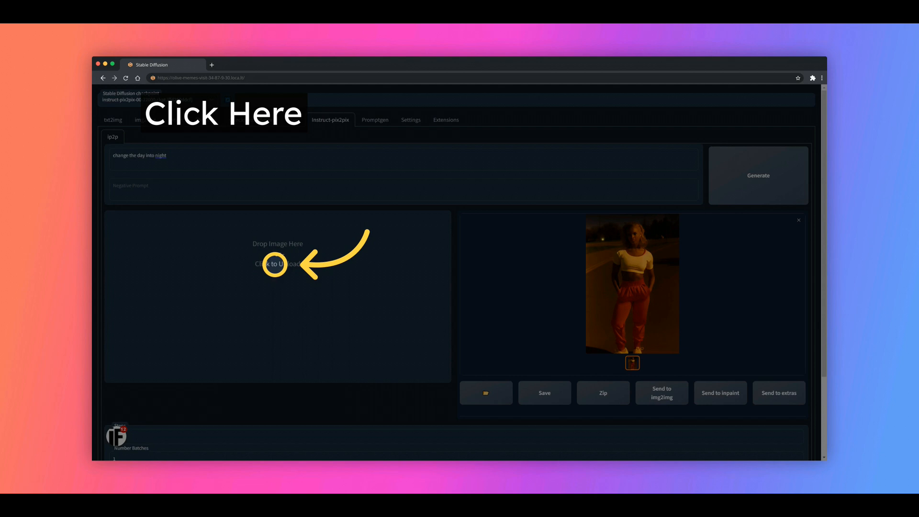
click(277, 263)
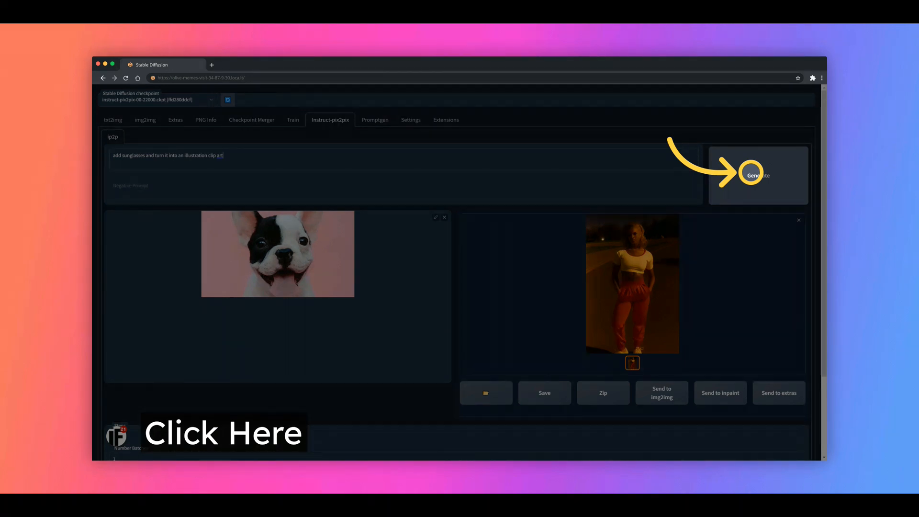
Generate the clip-art bulldog wearing sunglasses, view it enlarged, then close it
click(759, 176)
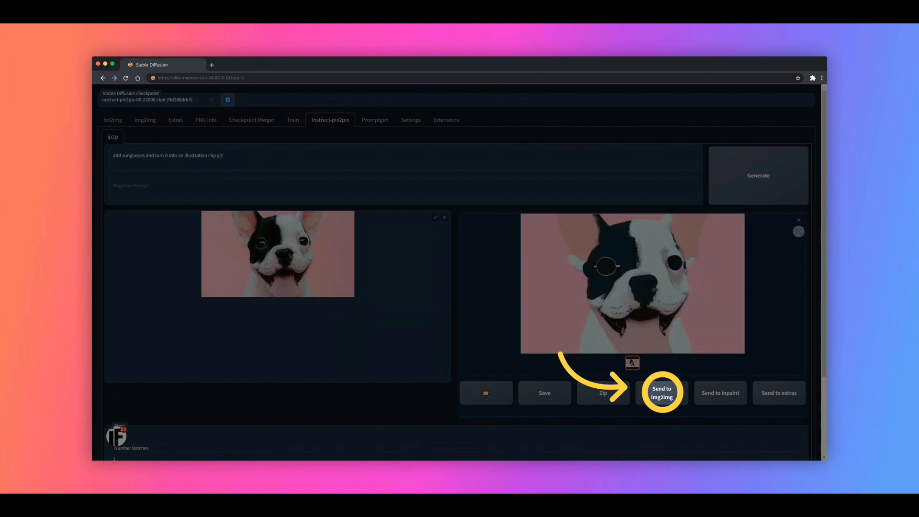
click(632, 284)
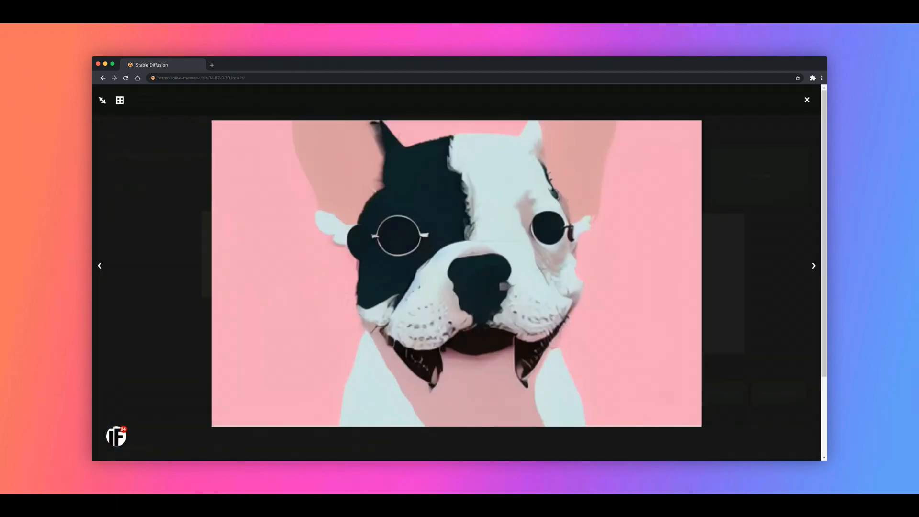
click(806, 99)
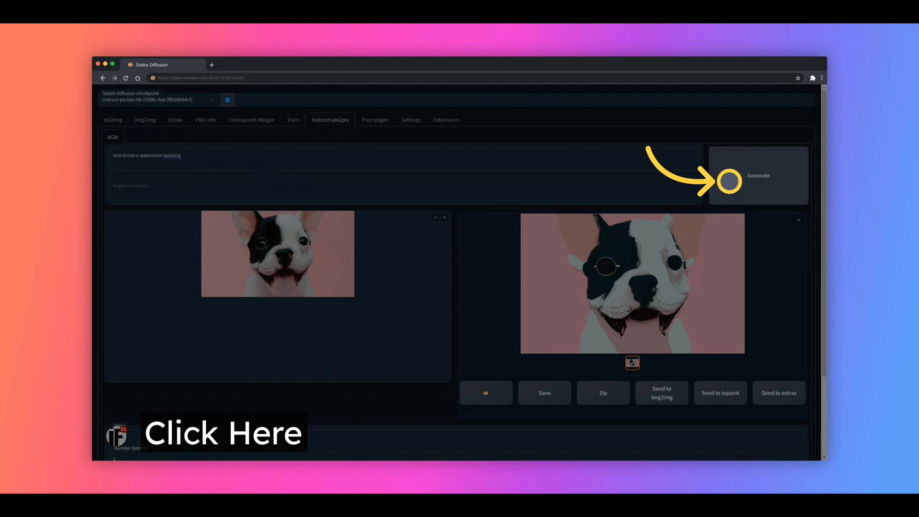
Generate and view the watercolour bulldog full screen, then view the clip-art illustration result
click(758, 176)
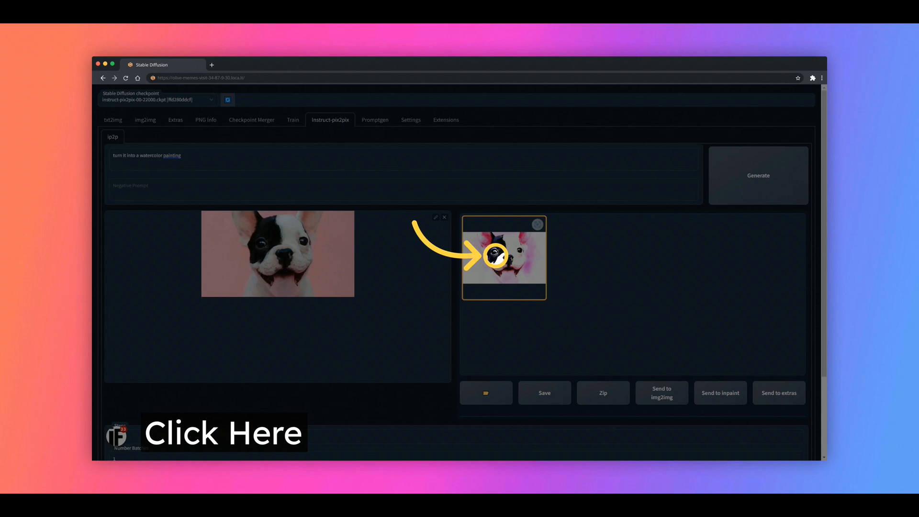
click(504, 256)
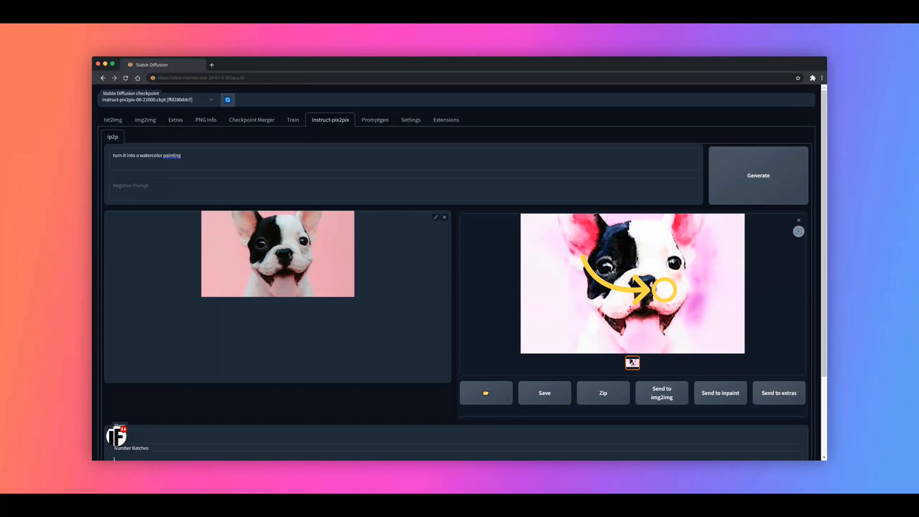
click(632, 283)
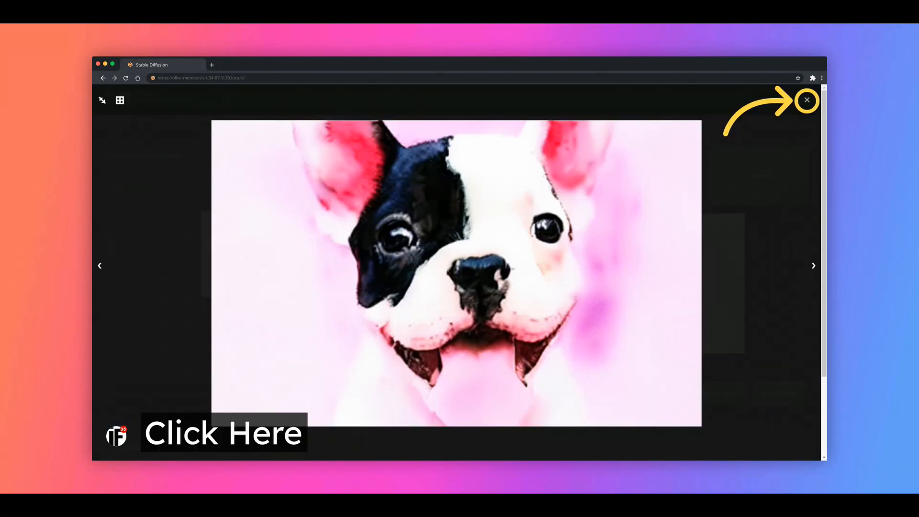
click(807, 101)
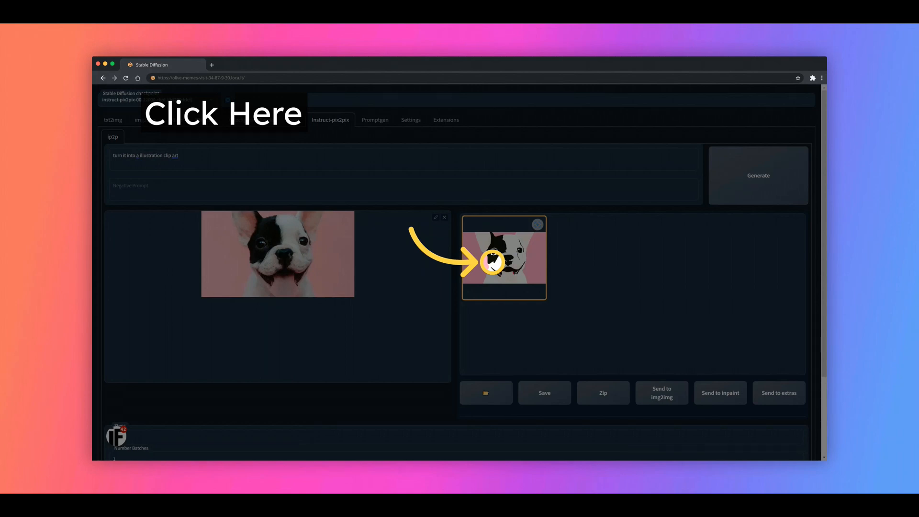
click(505, 258)
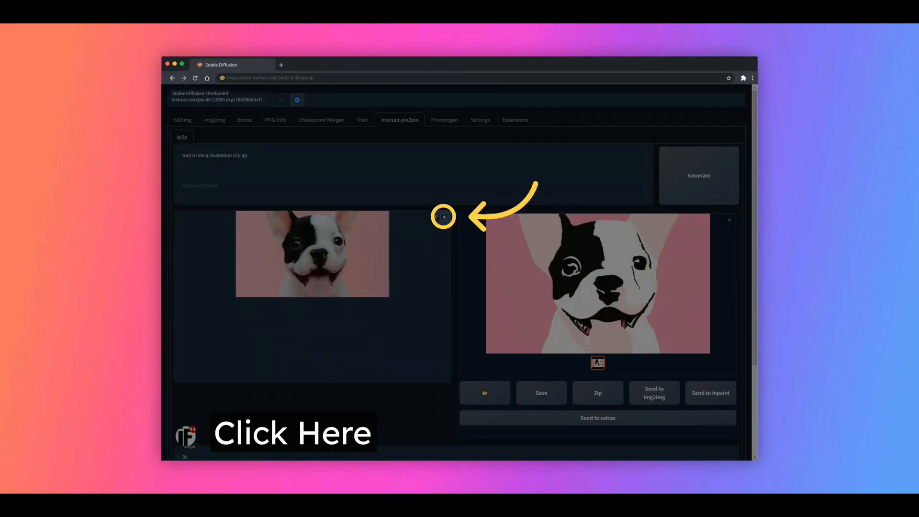
Swap in the horse-on-beach photo, generate 'change the beach into a green field', and view it
click(444, 216)
text(change the beach into a green field)
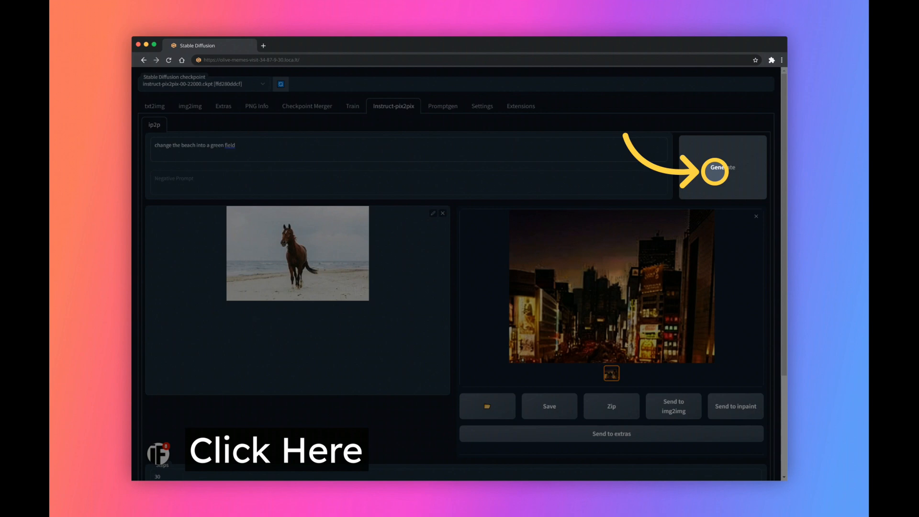
click(723, 167)
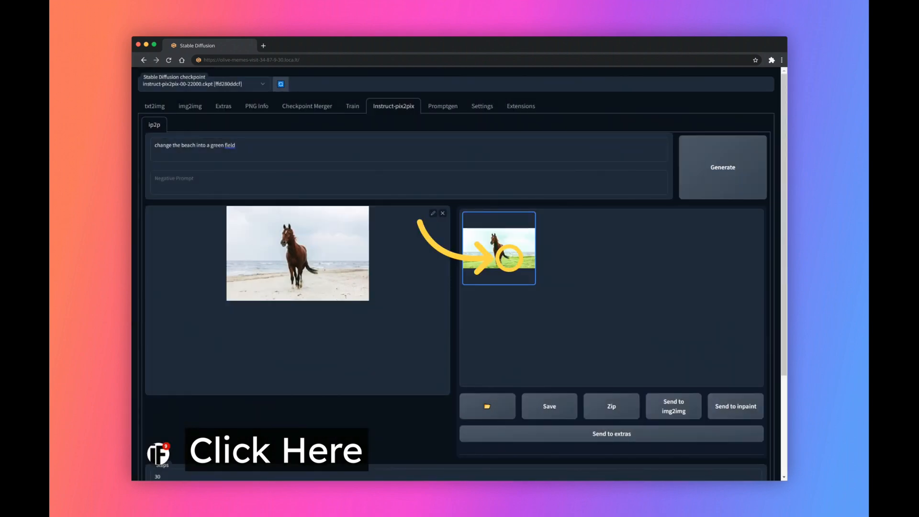
click(498, 248)
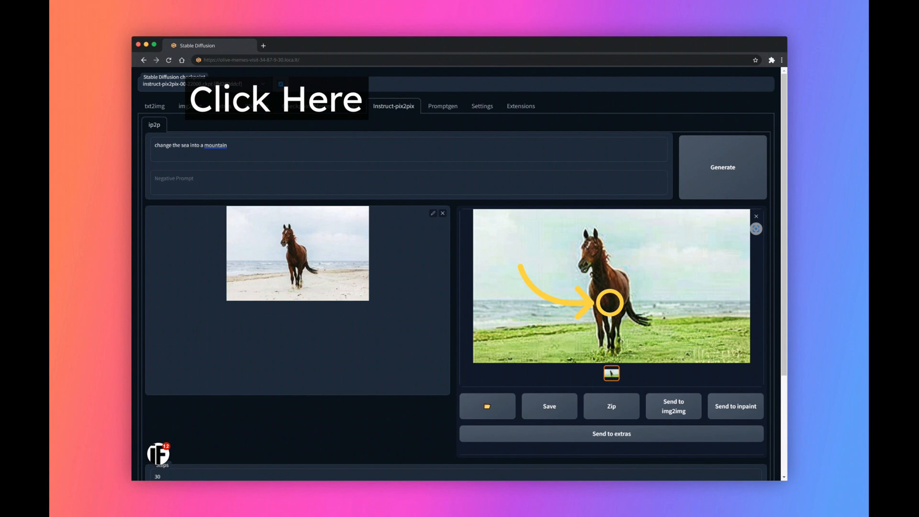
Generate the 'change the sea into a mountain' version and select the prompt for replacement
click(722, 168)
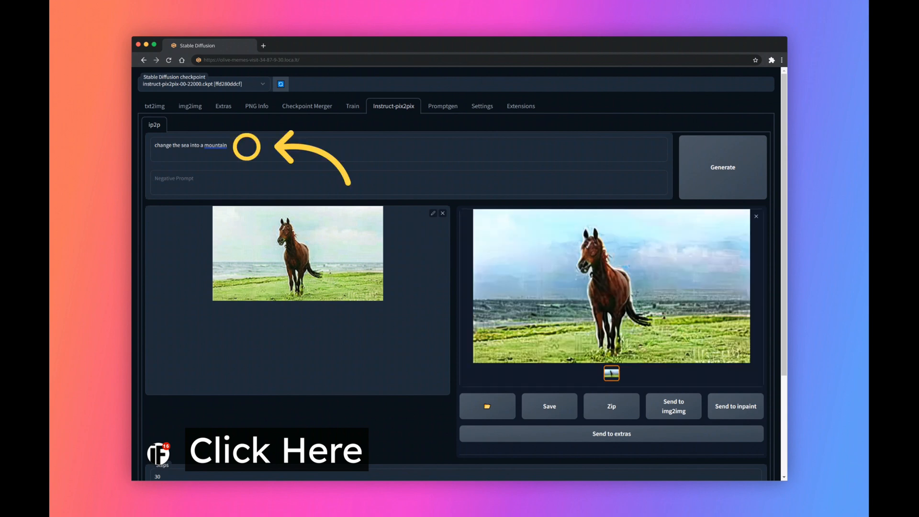
triple_click(190, 145)
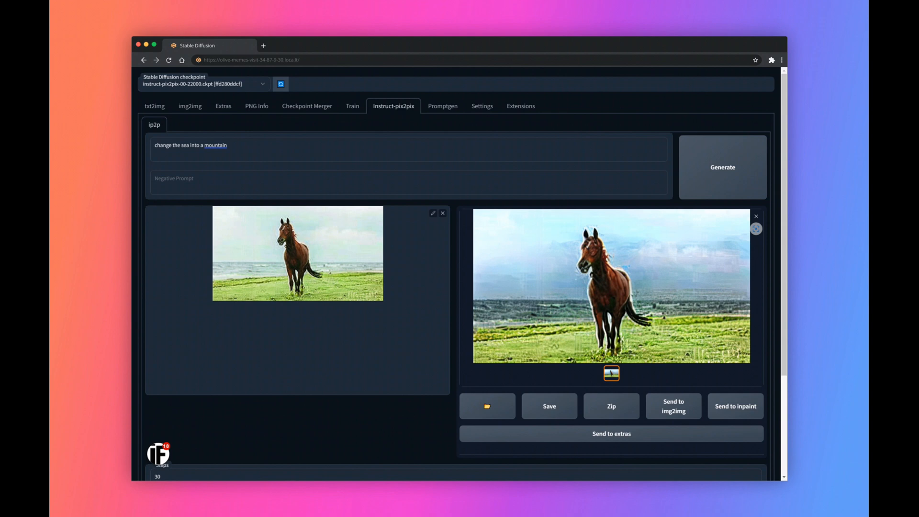
triple_click(191, 145)
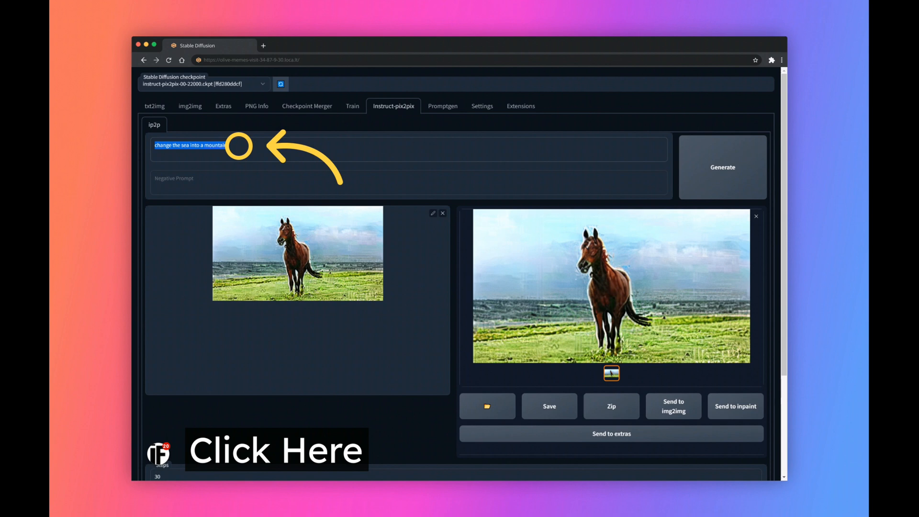
Generate and enlarge the 'make the horse white' edit
text(make the horse white)
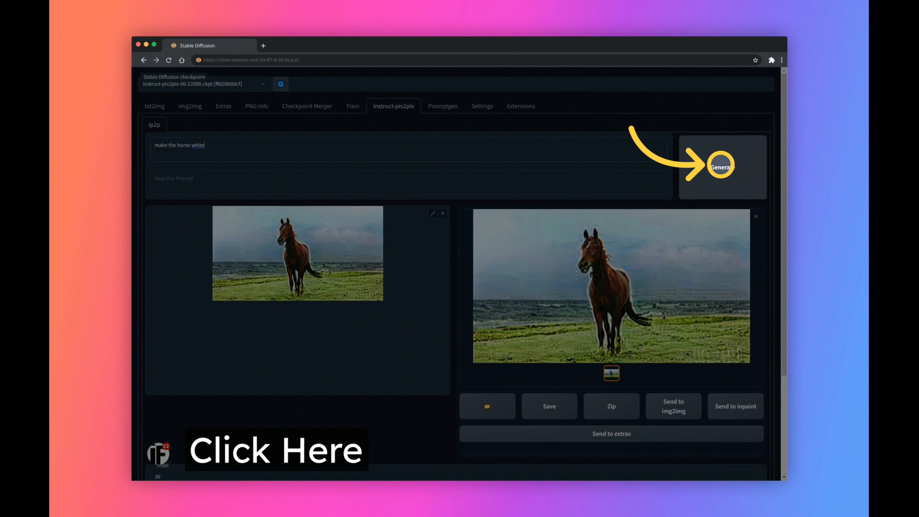
click(722, 167)
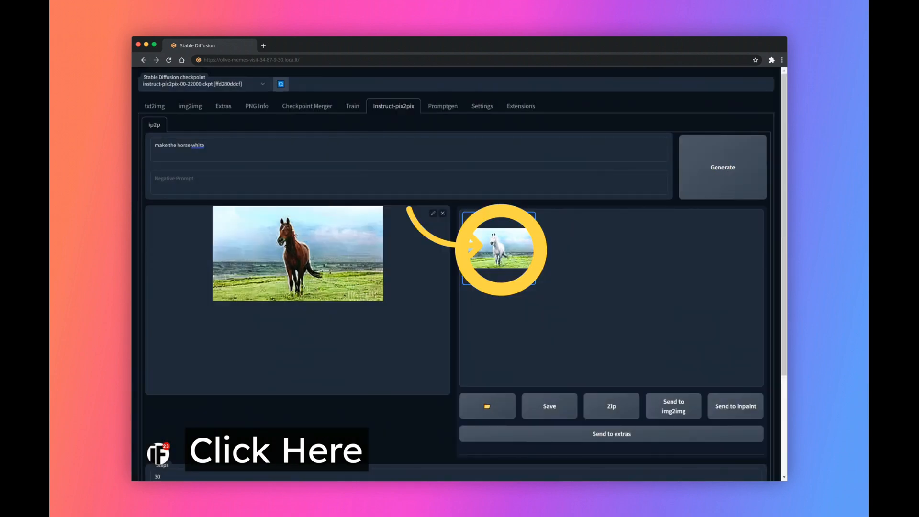
click(499, 249)
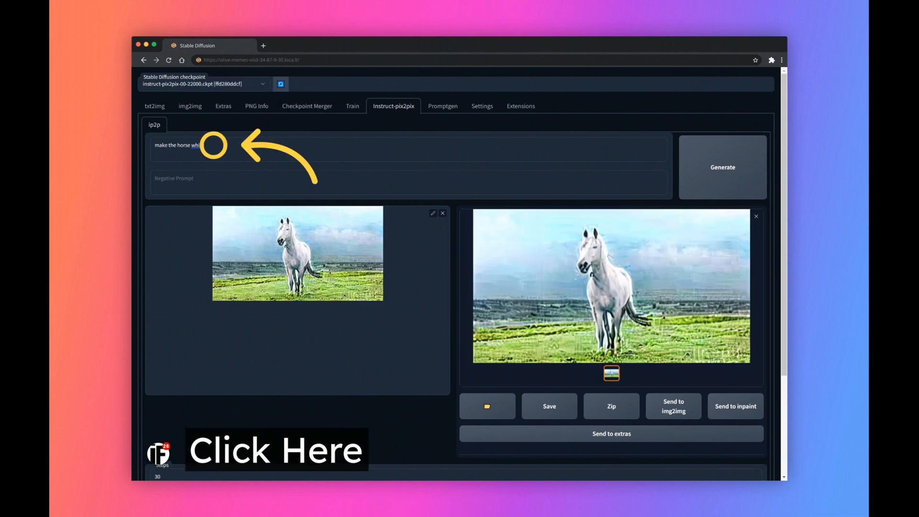
Replace 'white' with 'a Pegasus' in the prompt and regenerate
text(te)
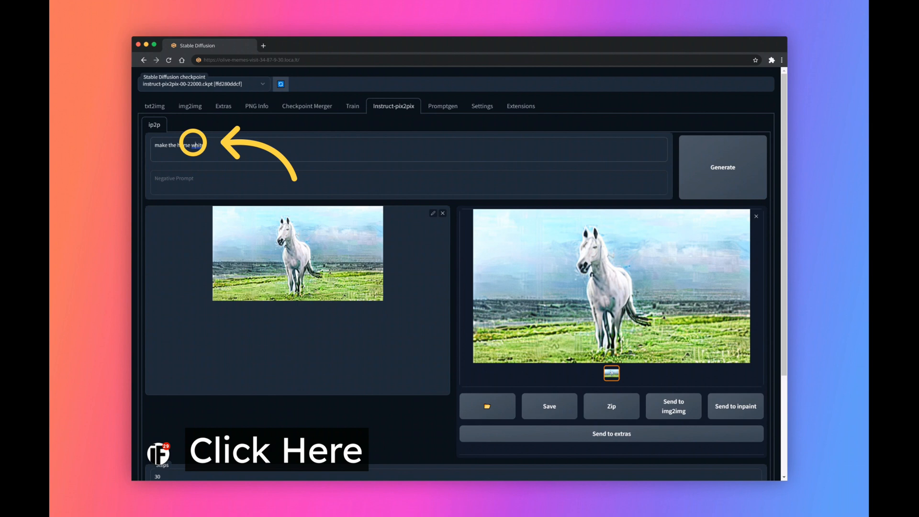
double_click(195, 144)
text(a pegasus)
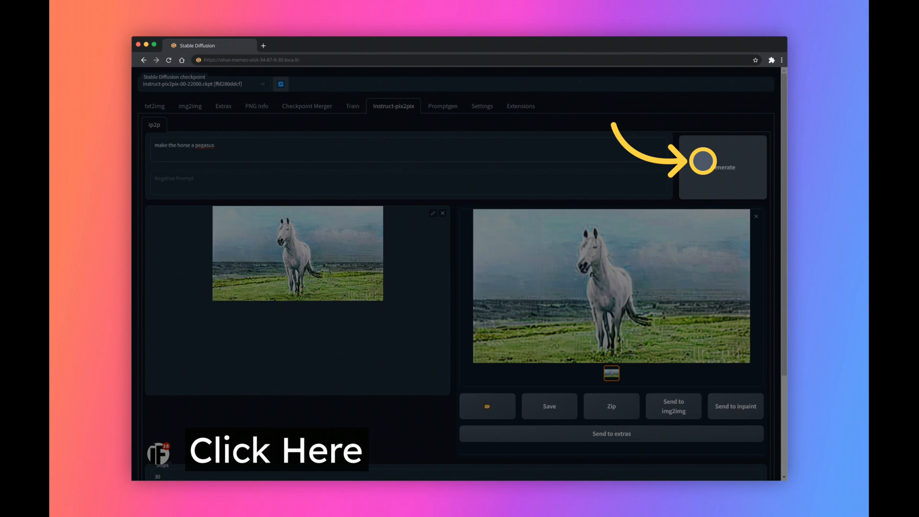
click(722, 167)
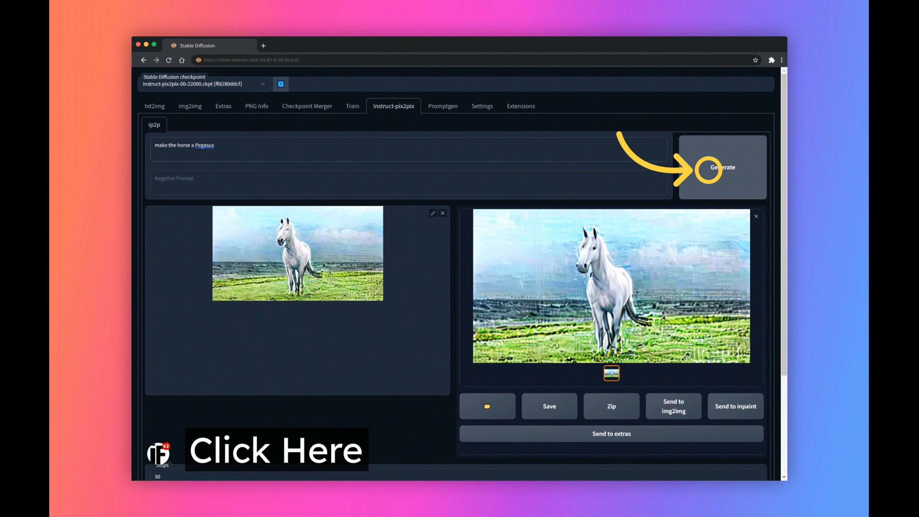
scroll(down, 3)
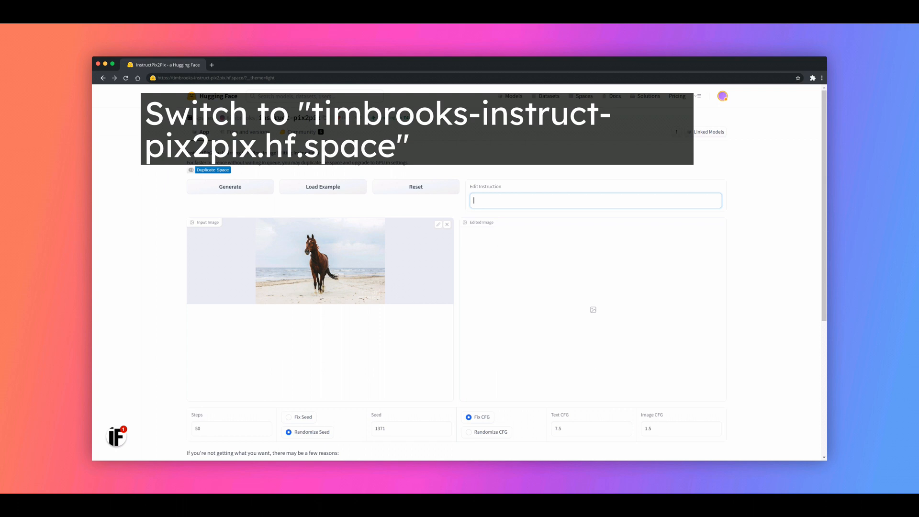
Turn the beach into a green pasture, then make the horse white
text(turn the beach into a green pasture field)
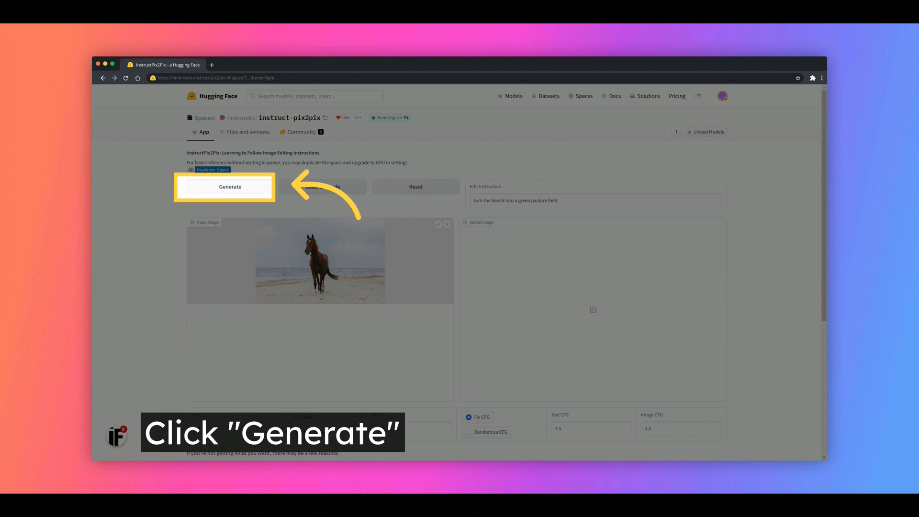
click(230, 186)
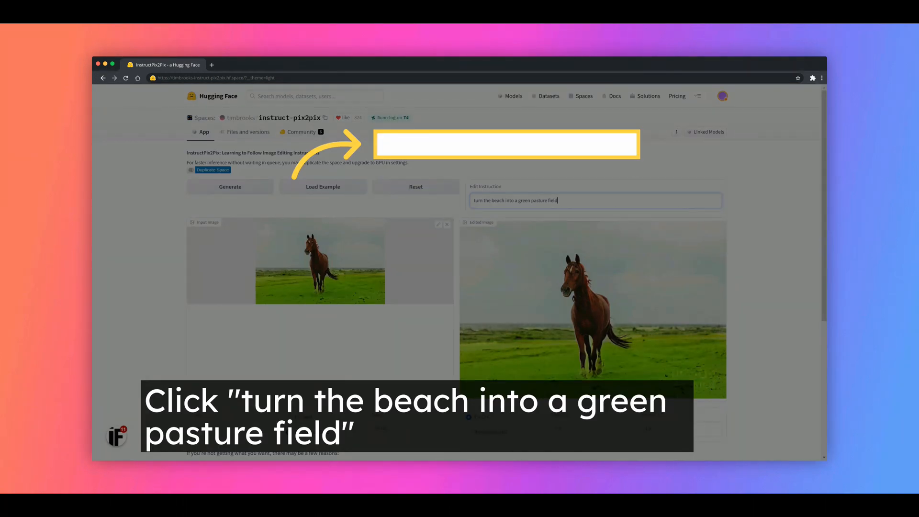
text(change horse color into a white horse)
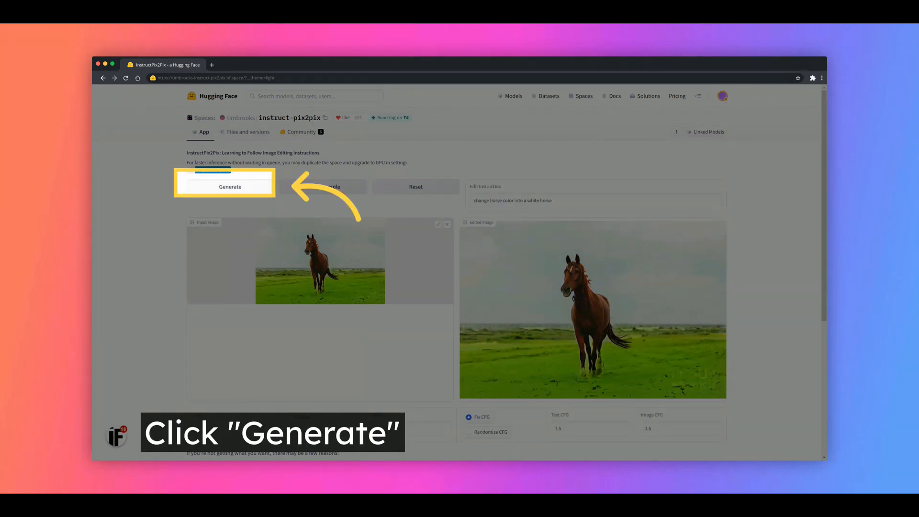
click(230, 186)
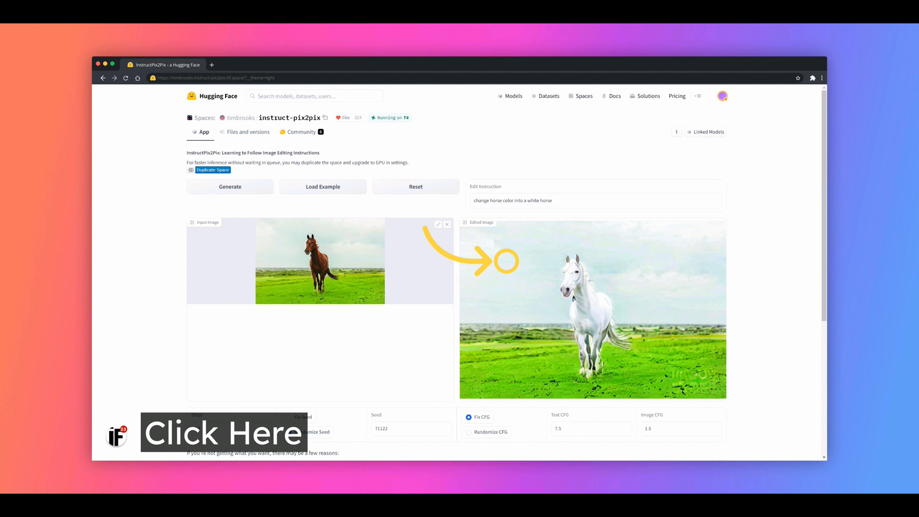
Reuse the white-horse output and generate 'as a Pegasus whit spreaded wings'
click(593, 201)
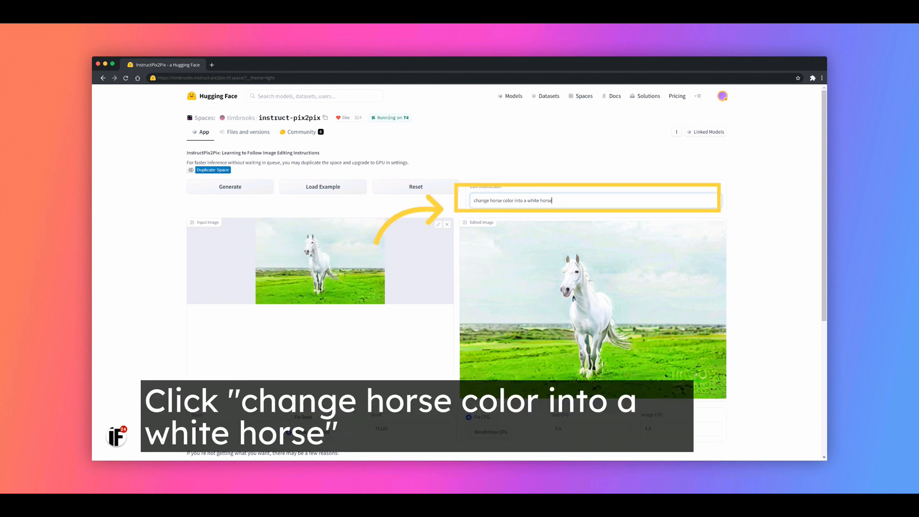
text(as a Pegasus whit spreaded wings)
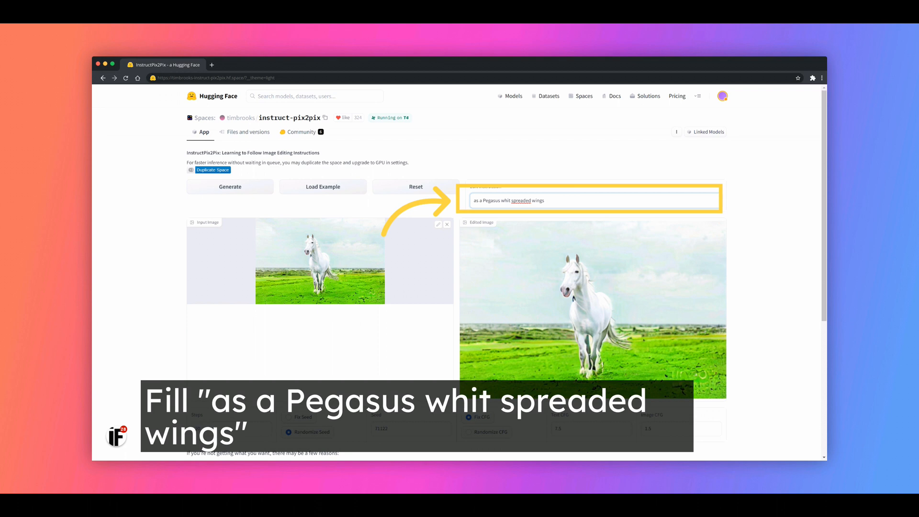
click(593, 200)
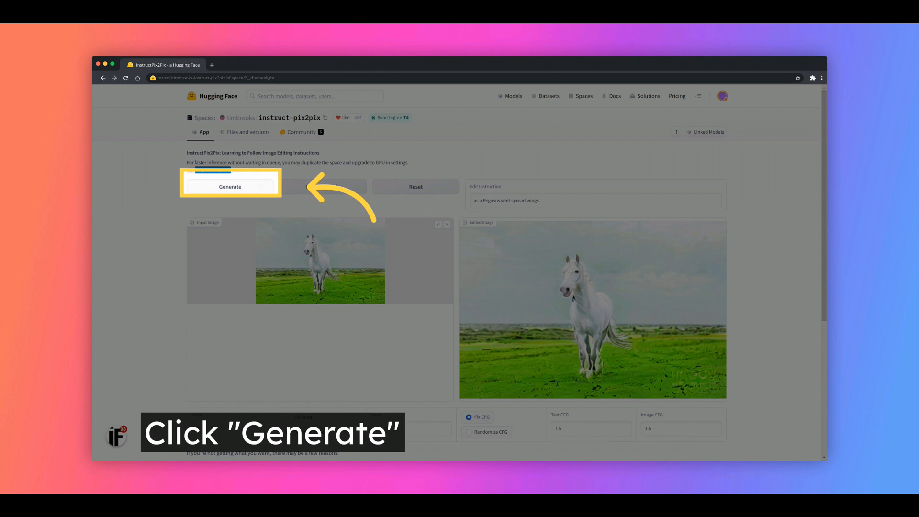
click(230, 186)
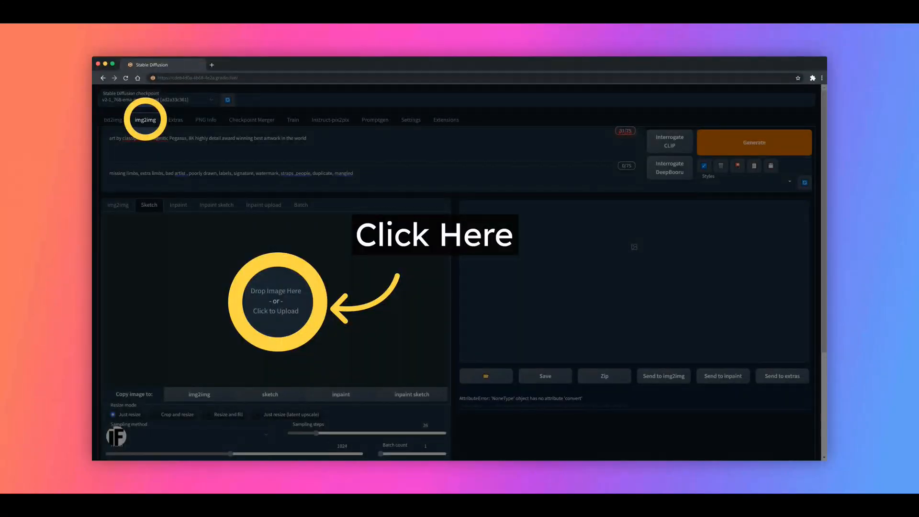
Load the white Pegasus picture into Sketch, choose a paint colour, and undo a stroke
click(276, 302)
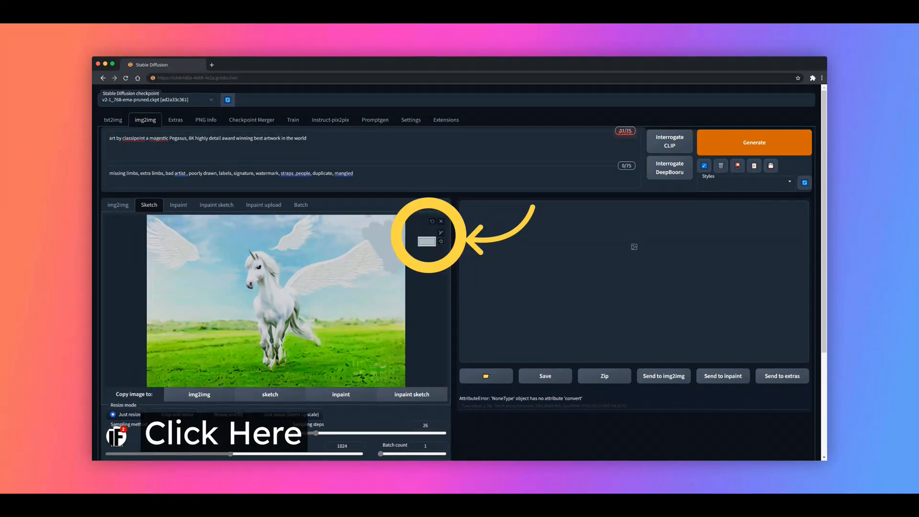
click(426, 242)
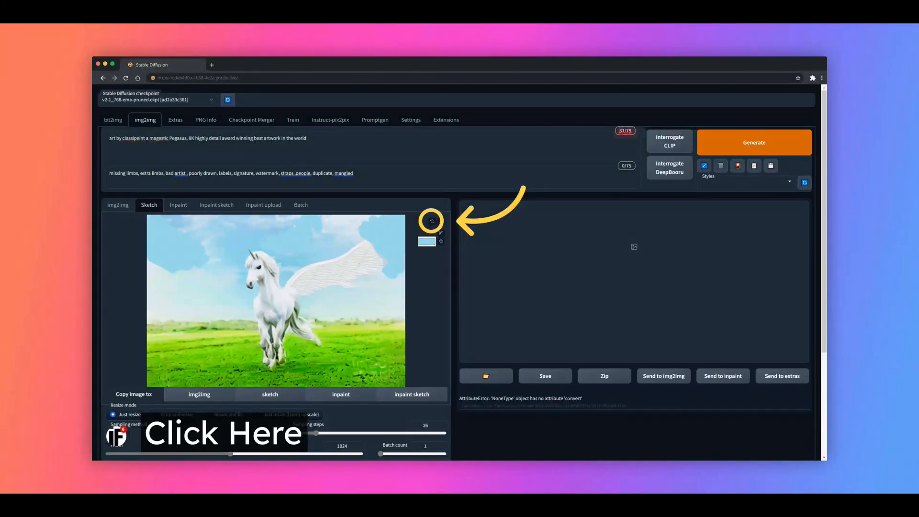
click(441, 241)
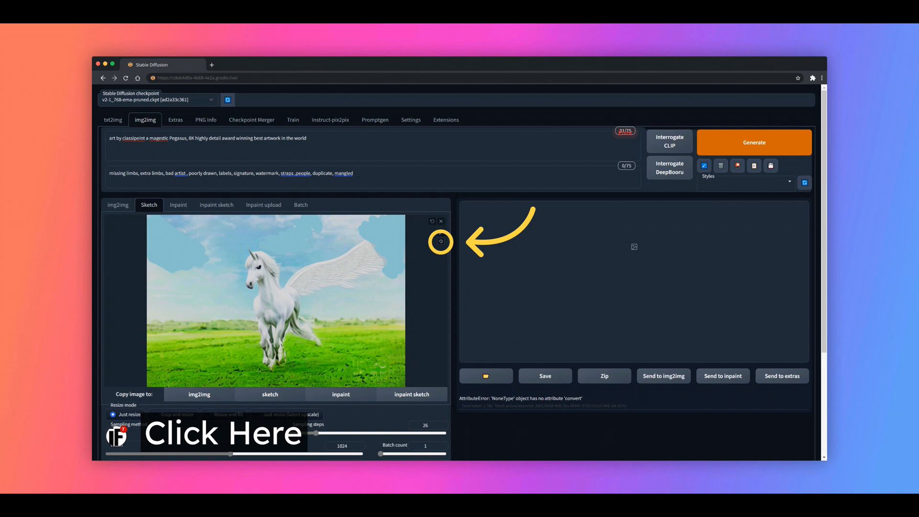
Adjust brush size and colour, then generate a refined Pegasus from the sketch
click(440, 242)
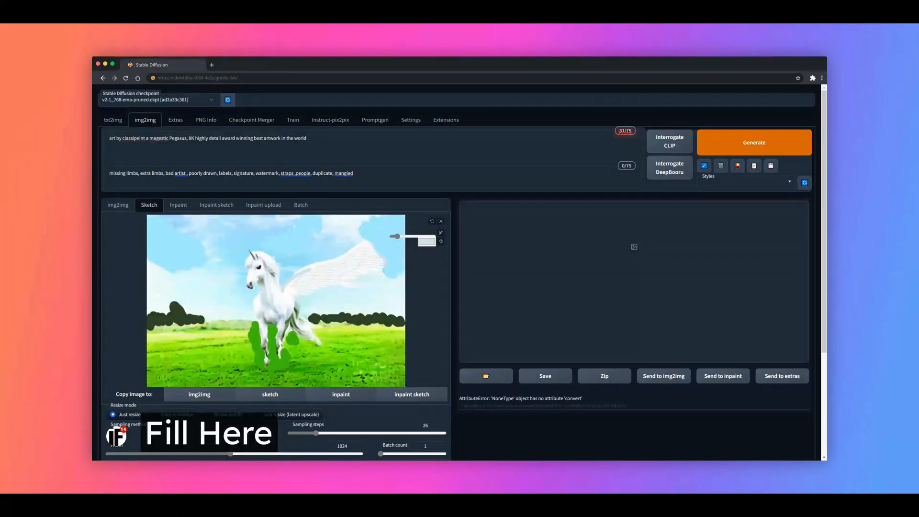
click(426, 241)
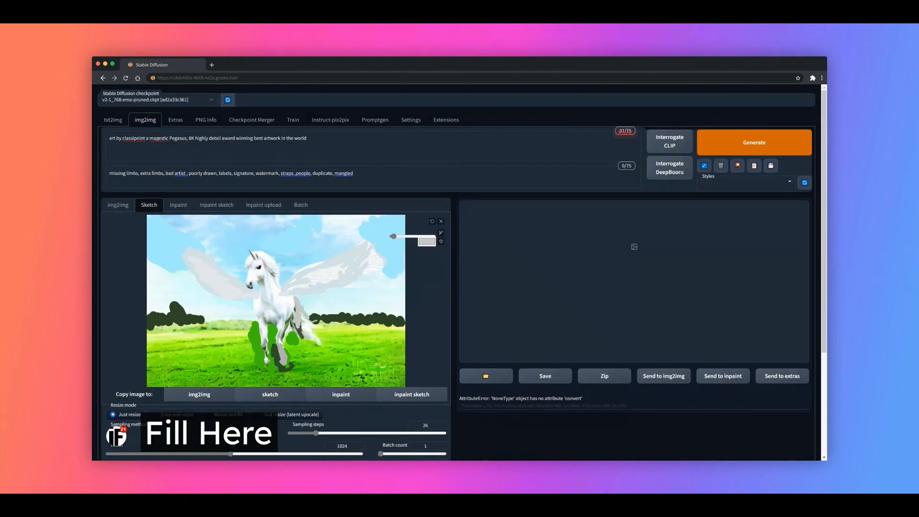
click(431, 241)
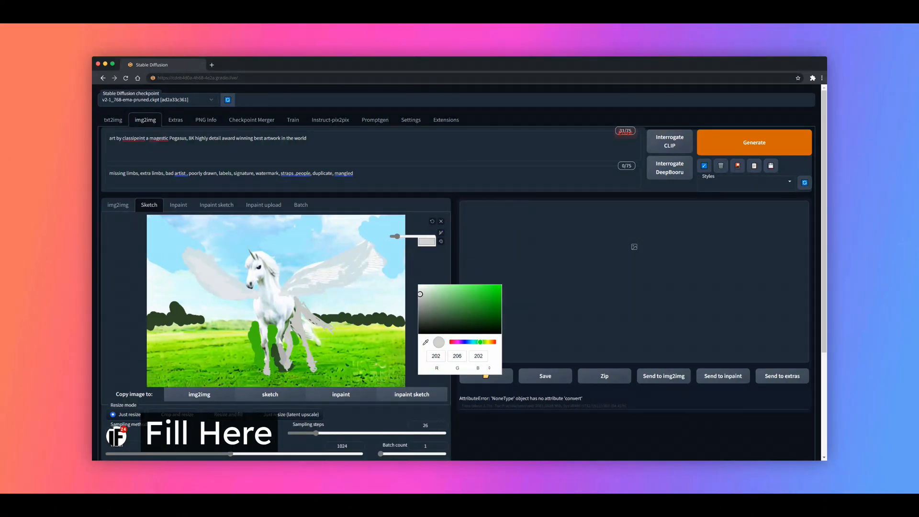
scroll(down, 3)
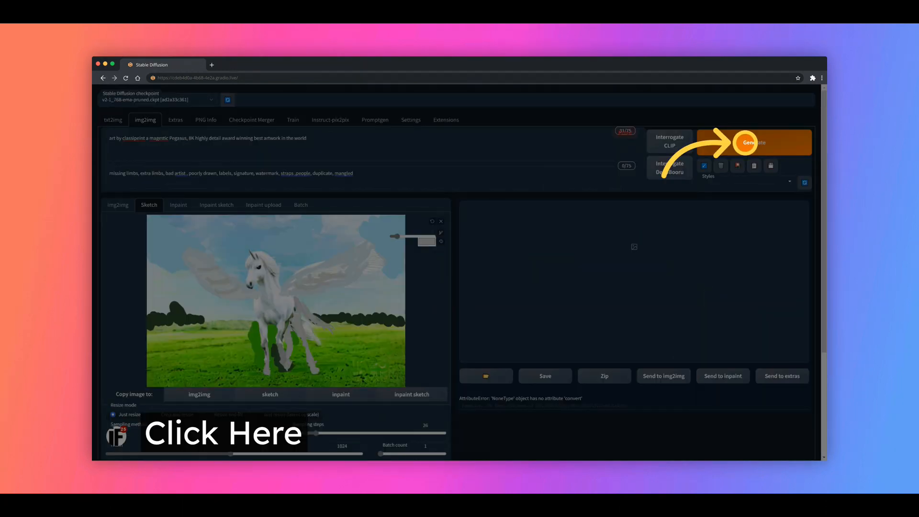
click(755, 141)
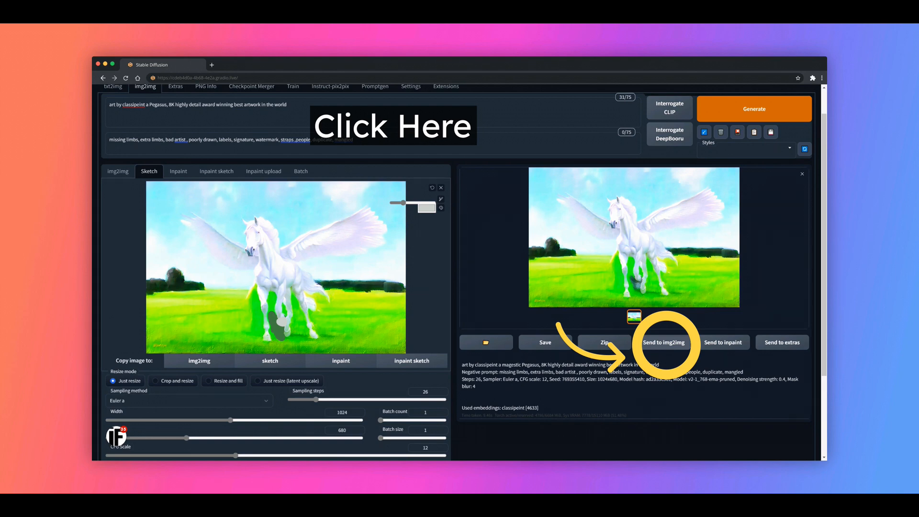
Regenerate the winged Pegasus in img2img with denoising strength 0.58
scroll(down, 3)
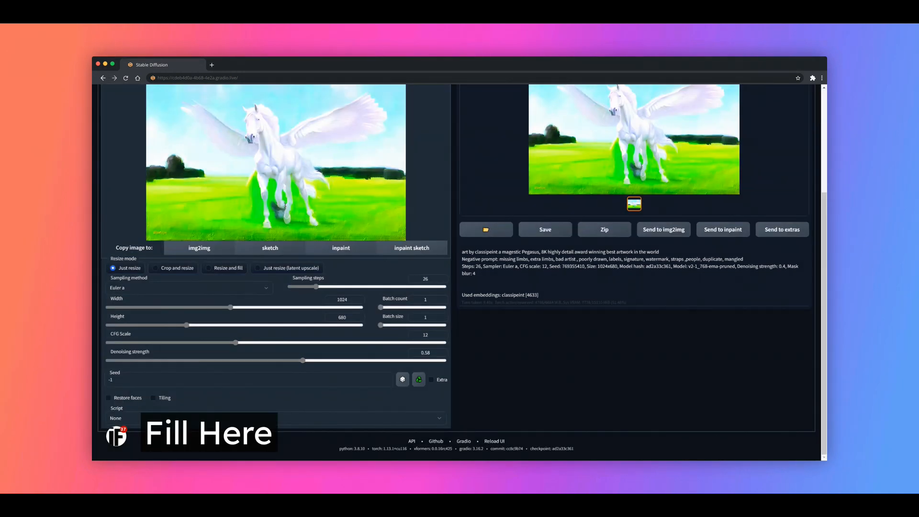
scroll(up, 3)
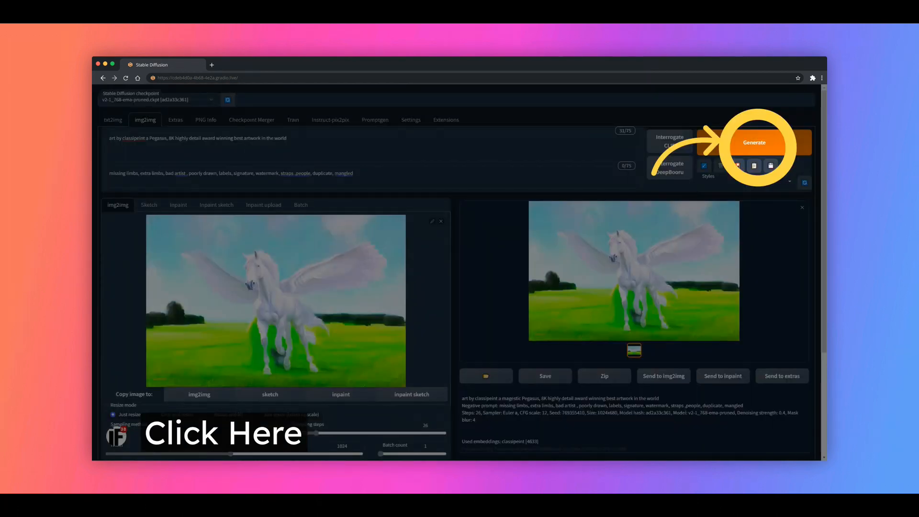
click(754, 141)
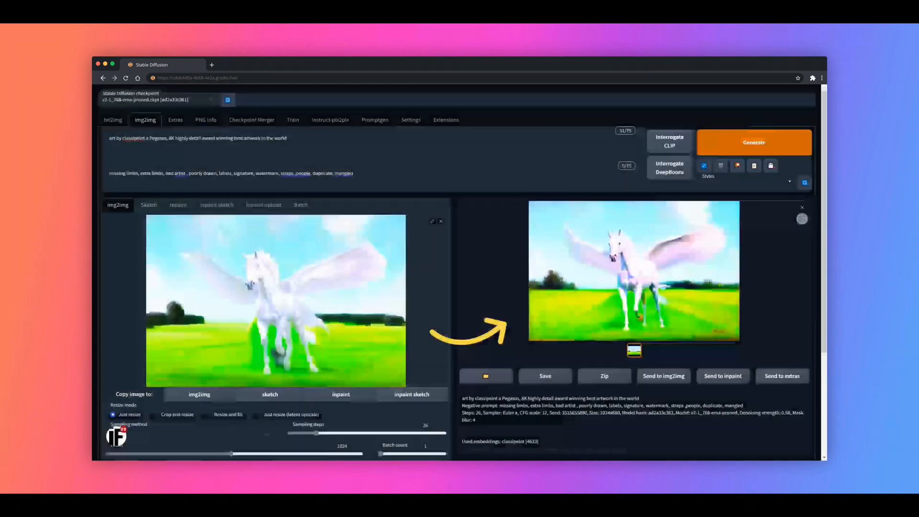
click(755, 143)
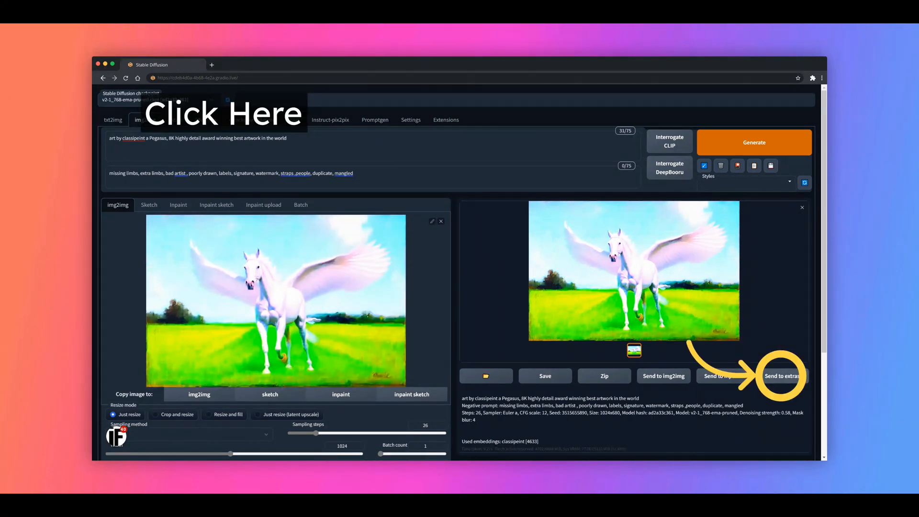
Send the Pegasus to Extras and upscale 4× using R-ESRGAN General 4xV3 for both upscalers
click(786, 376)
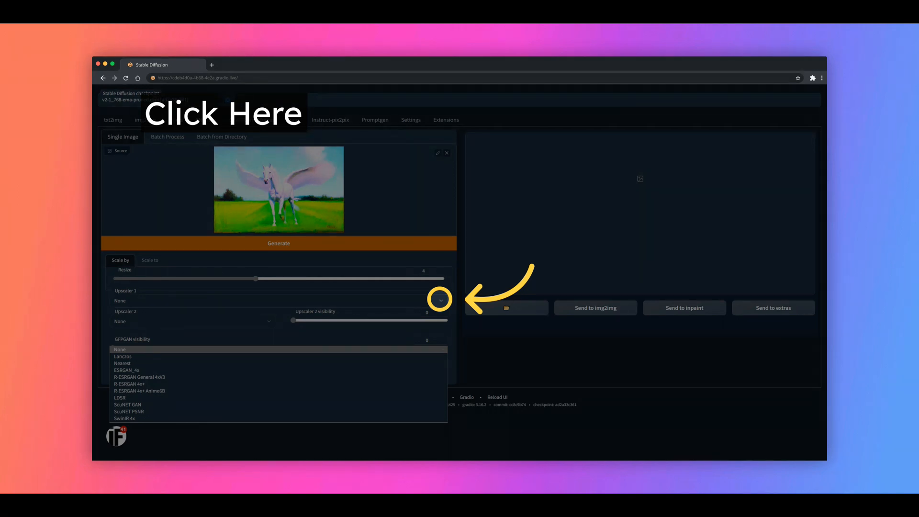
click(140, 377)
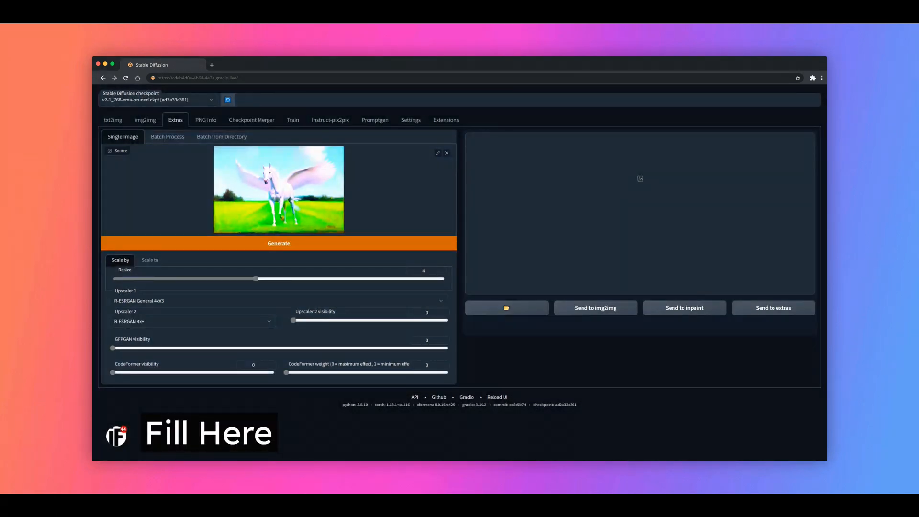
click(193, 321)
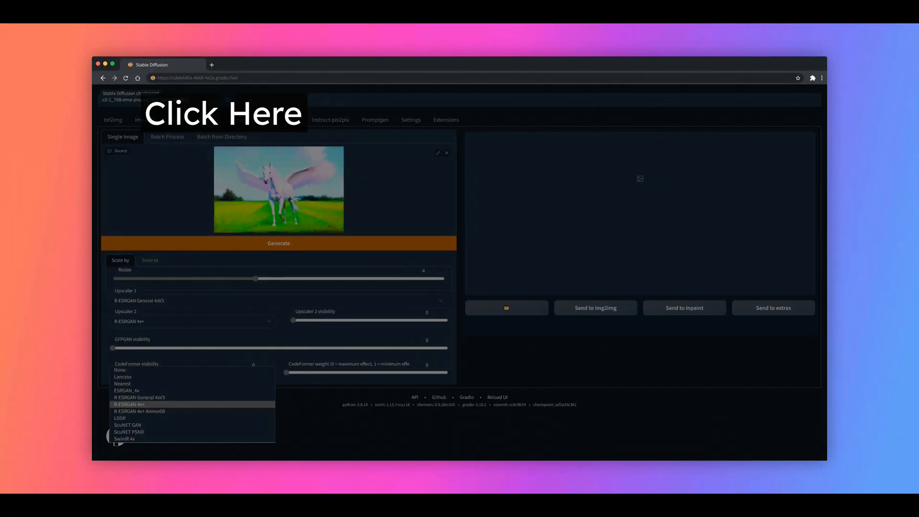
click(140, 397)
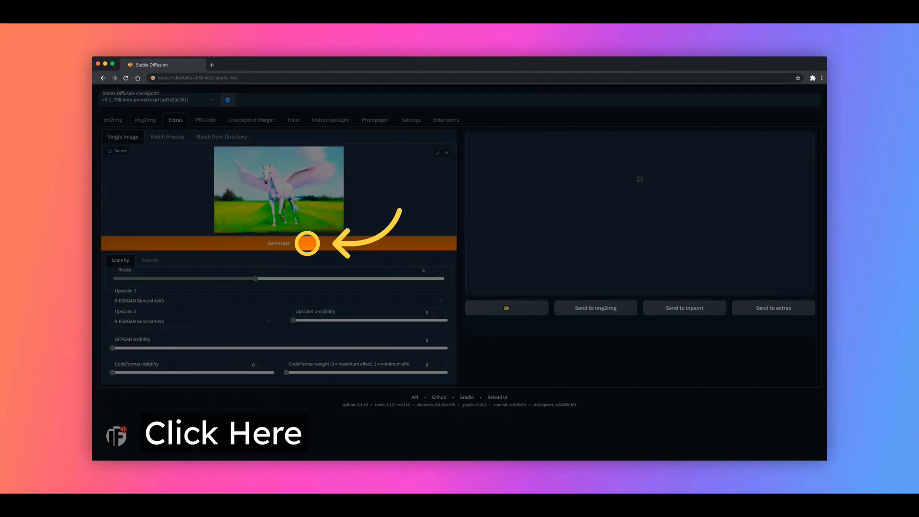
click(279, 243)
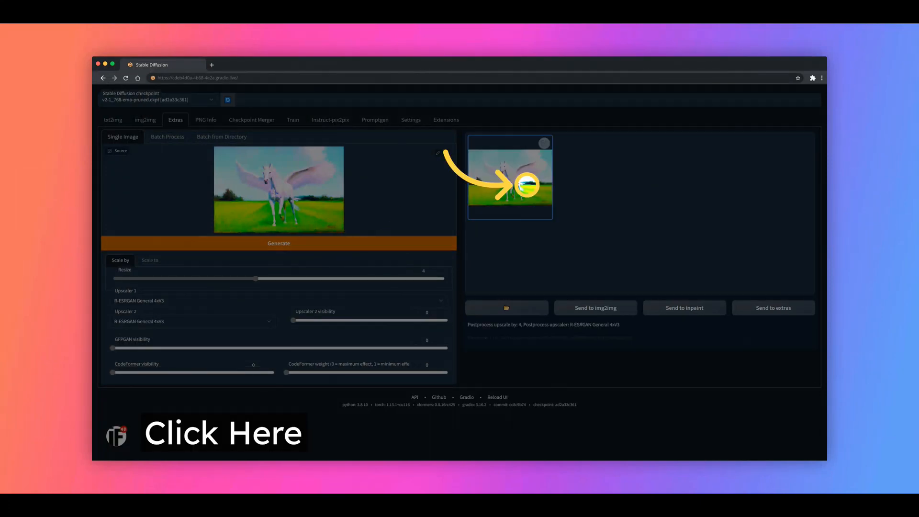